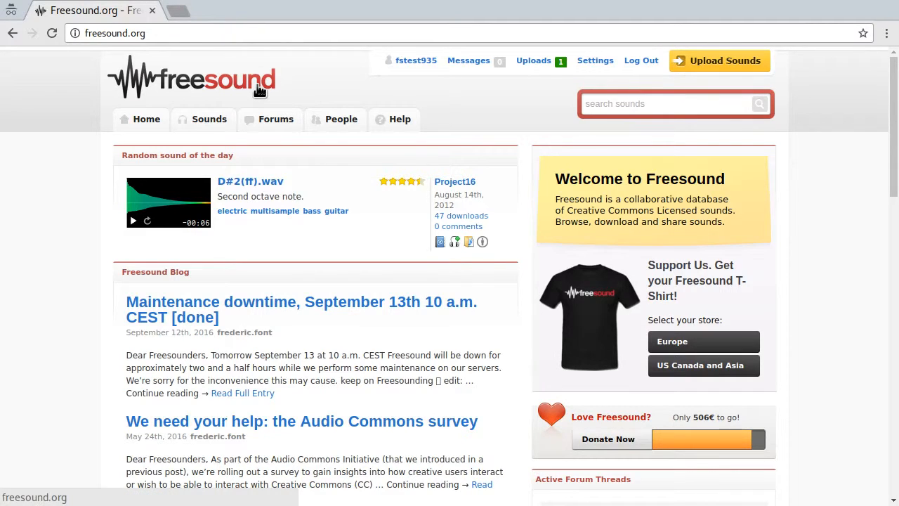
{"action": "mouse_move", "coordinate": [376, 98]}
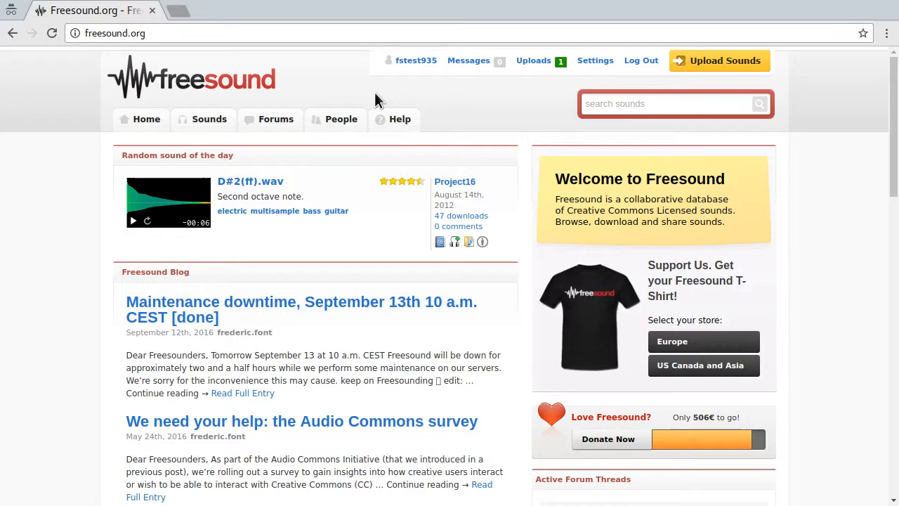
{"action": "mouse_move", "coordinate": [383, 107]}
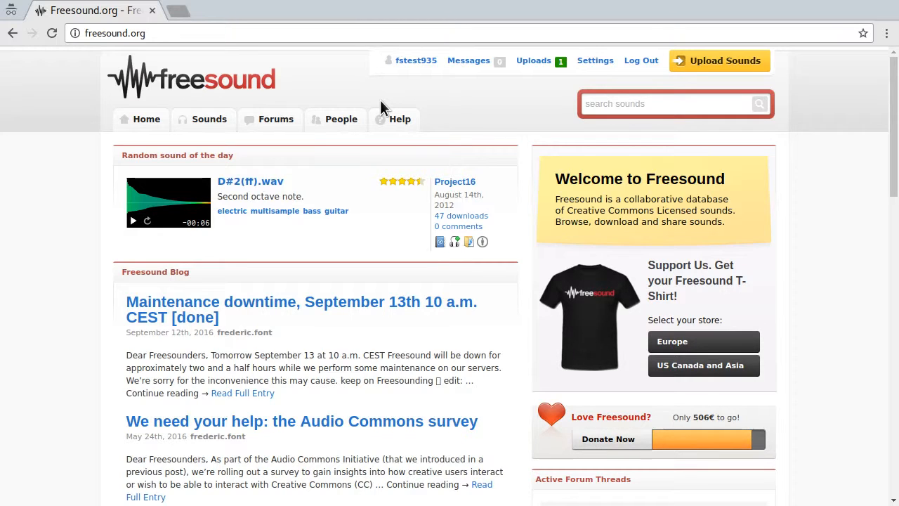
{"action": "mouse_move", "coordinate": [436, 137]}
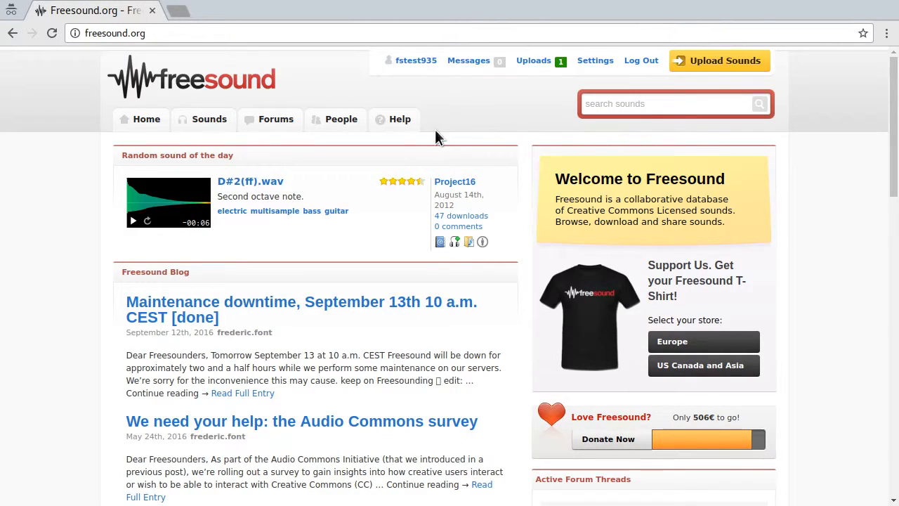
{"action": "mouse_move", "coordinate": [718, 72]}
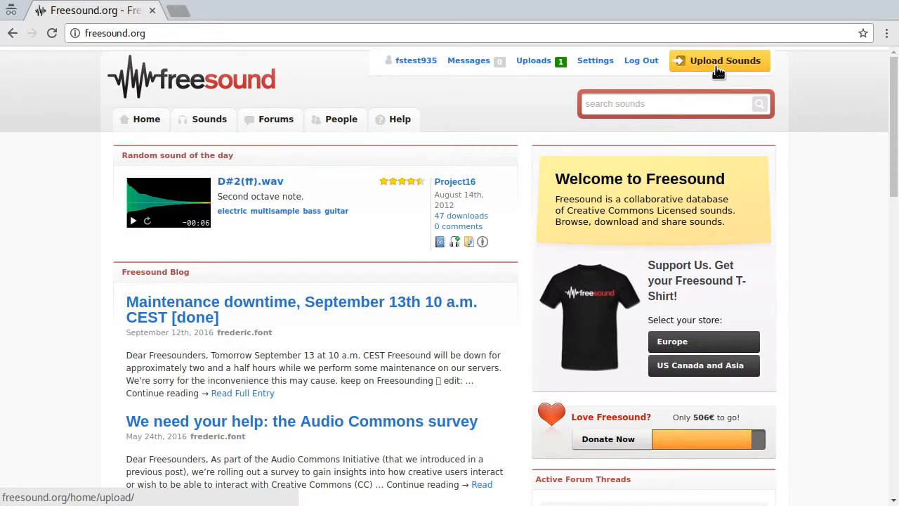
Add test.wav to the upload queue from the Upload Sounds page
{"action": "left_click", "coordinate": [720, 60]}
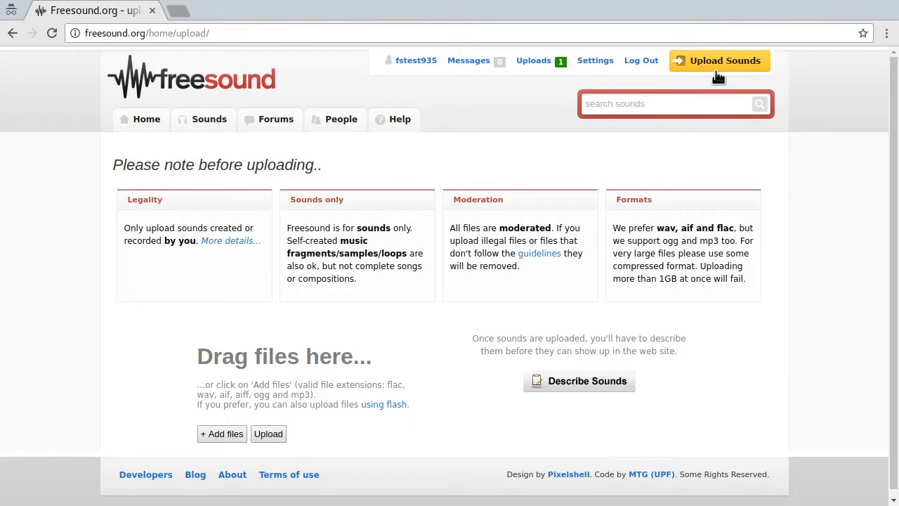
{"action": "mouse_move", "coordinate": [221, 434]}
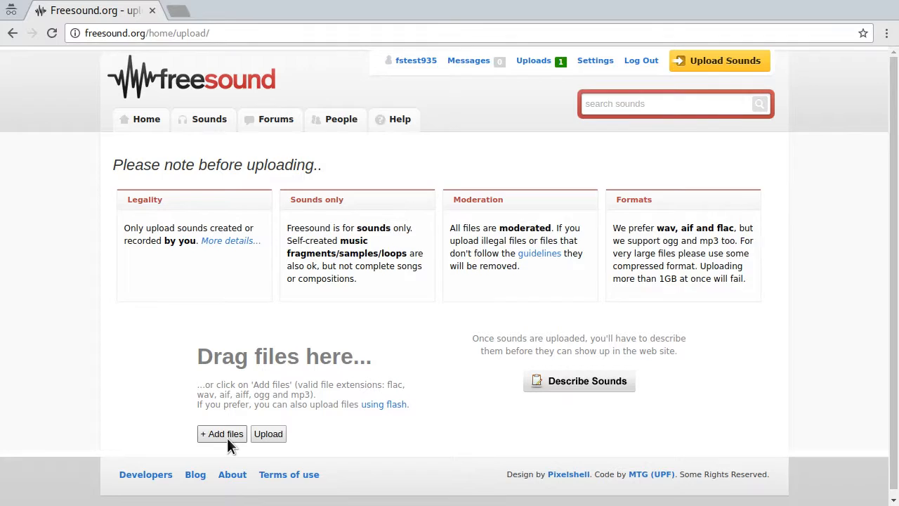
{"action": "left_click", "coordinate": [222, 433]}
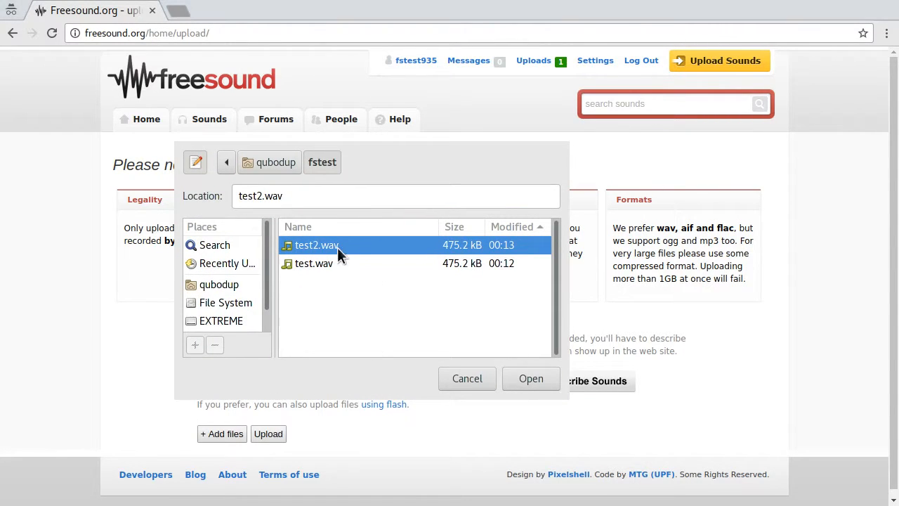
{"action": "left_click", "coordinate": [314, 263]}
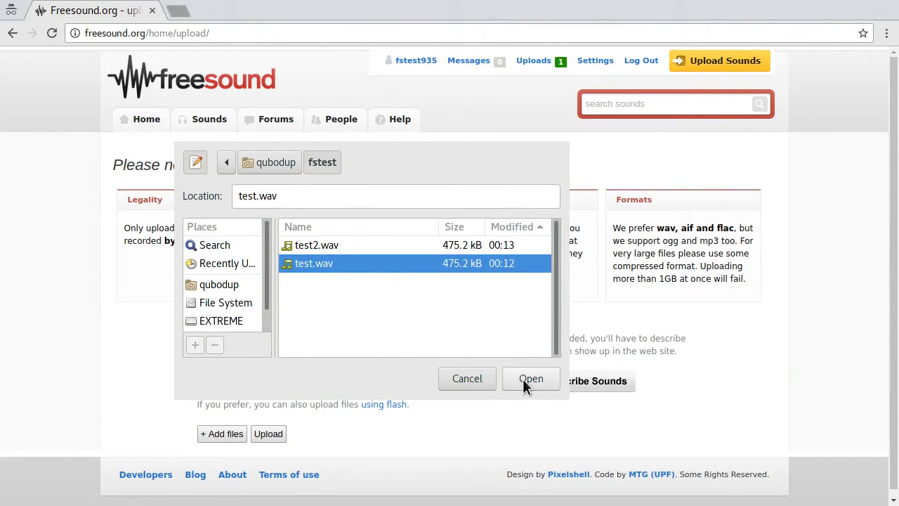
{"action": "left_click", "coordinate": [531, 378]}
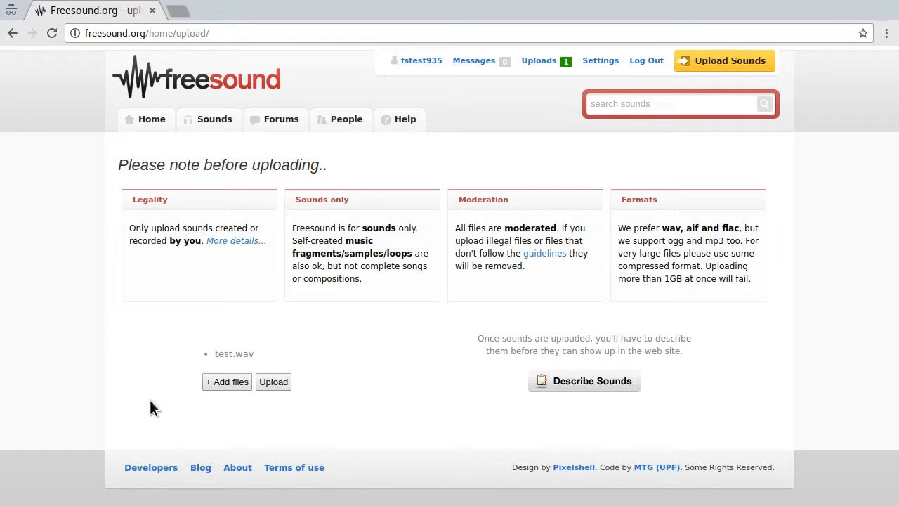
{"action": "mouse_move", "coordinate": [81, 450]}
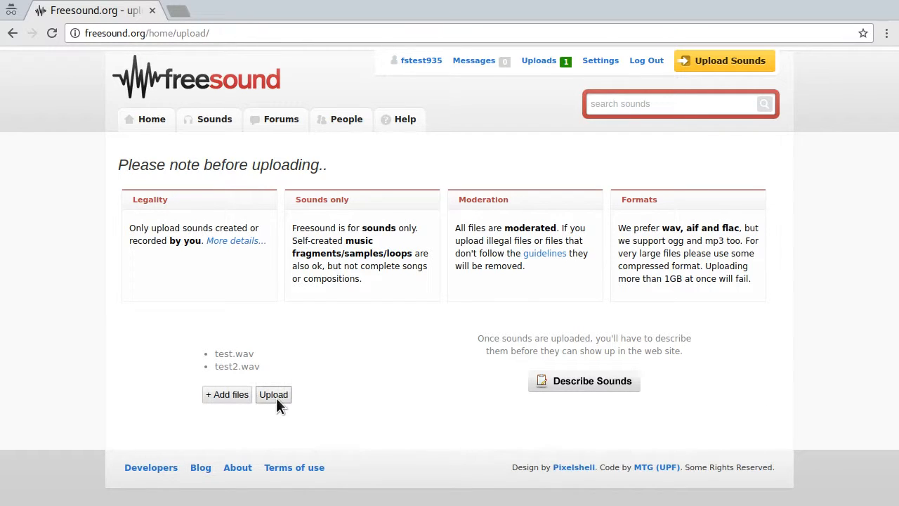
Upload the queued WAV files, select both uploads, and begin describing them
{"action": "left_click", "coordinate": [273, 394]}
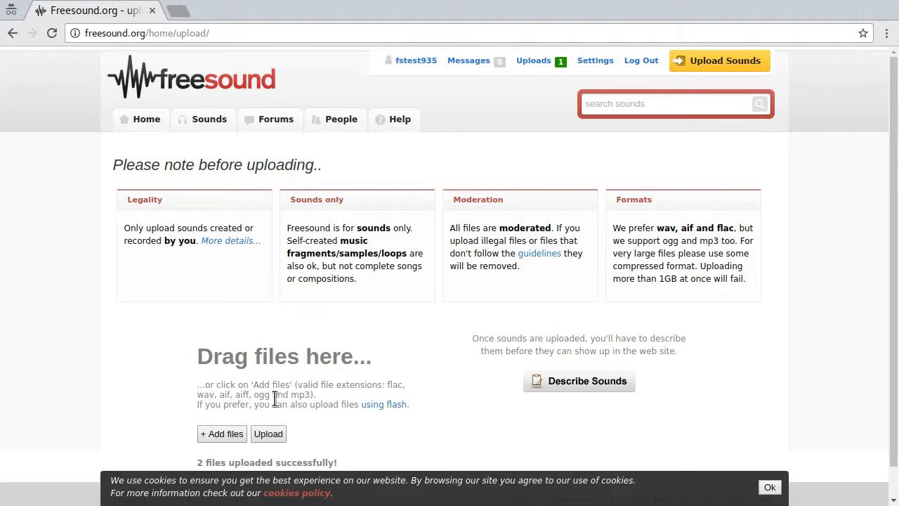
{"action": "scroll", "scroll_direction": "down", "scroll_amount": 3}
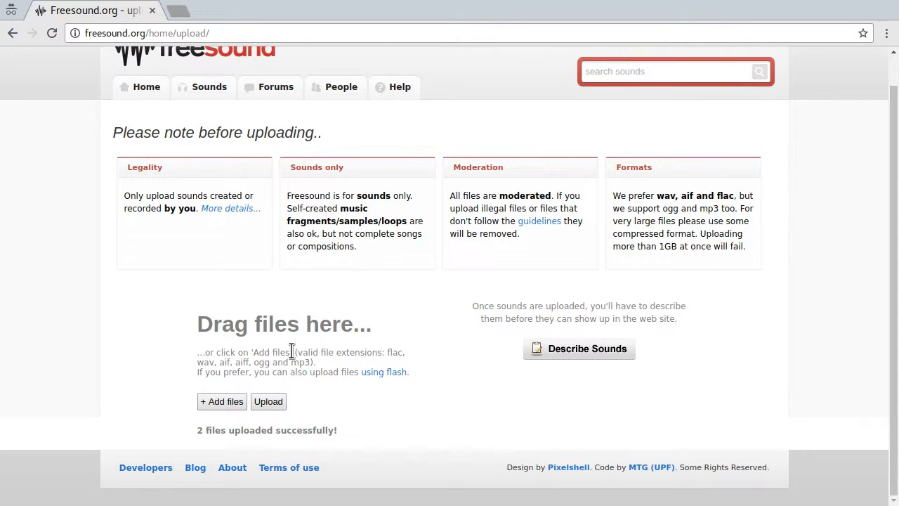
{"action": "left_click", "coordinate": [579, 349]}
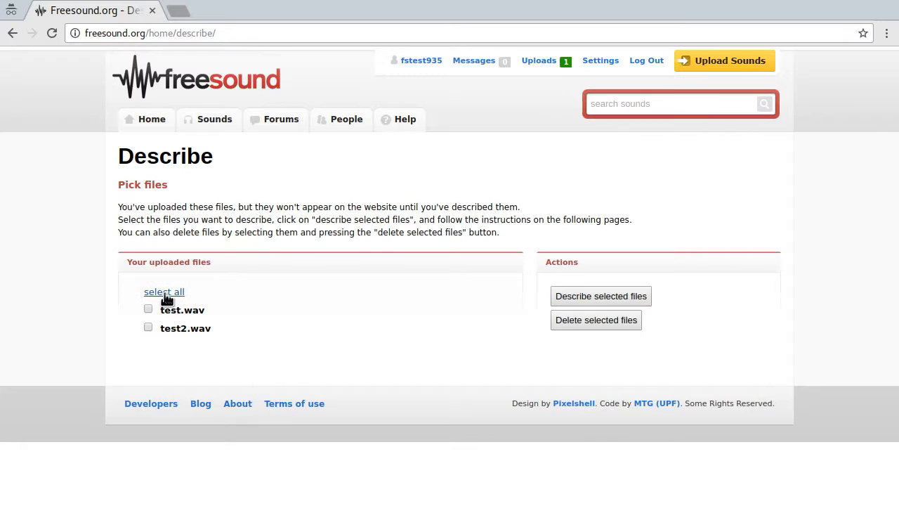
{"action": "left_click", "coordinate": [163, 292]}
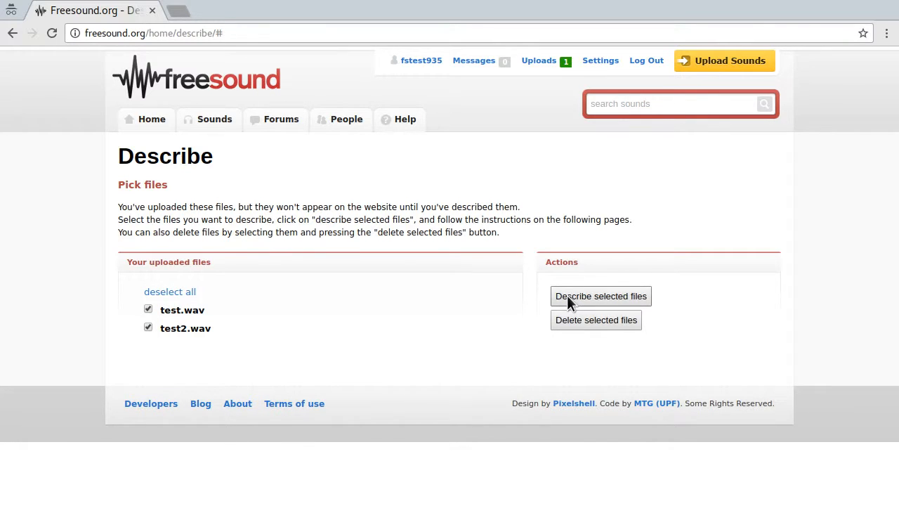
{"action": "left_click", "coordinate": [600, 296]}
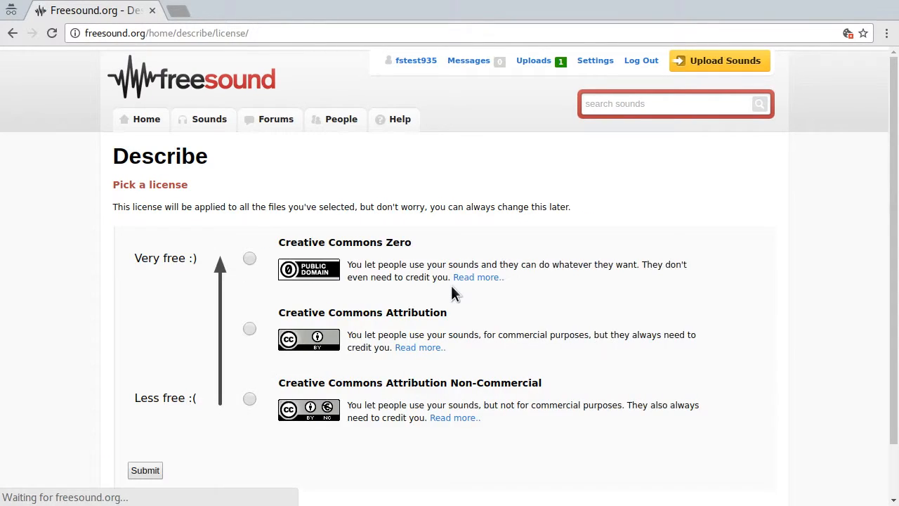
Settle on the Creative Commons Zero license after trying the Attribution options
{"action": "scroll", "scroll_direction": "down", "scroll_amount": 3}
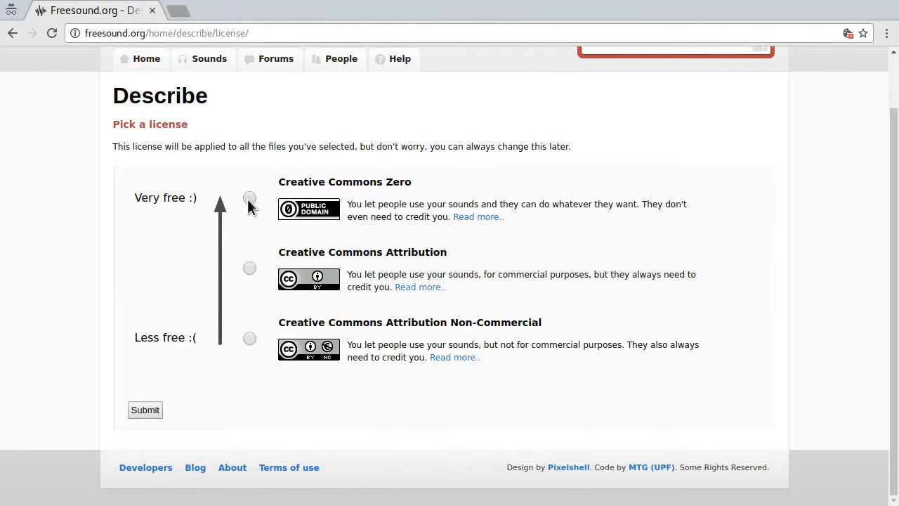
{"action": "left_click", "coordinate": [250, 197]}
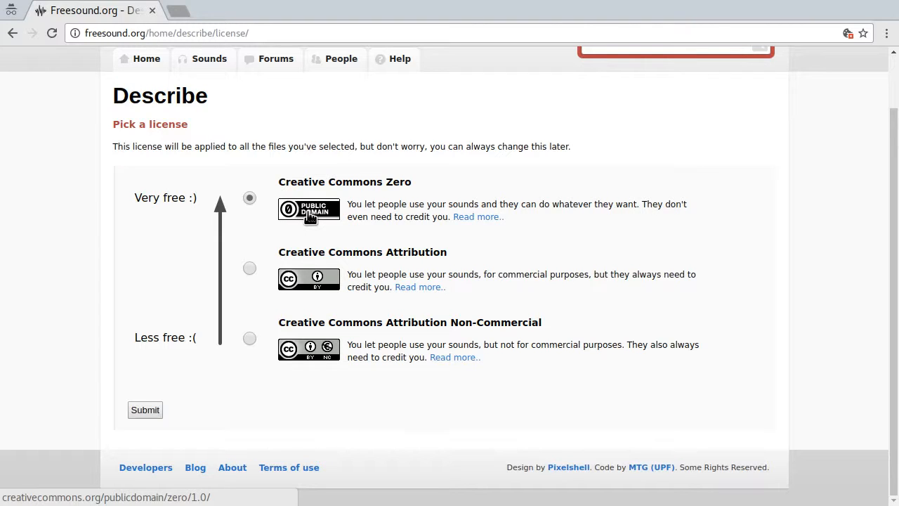
{"action": "mouse_move", "coordinate": [314, 221]}
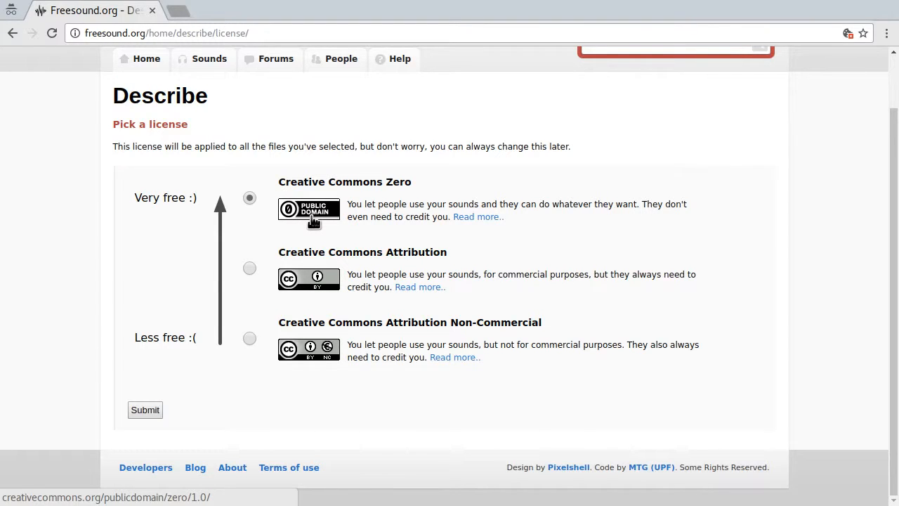
{"action": "mouse_move", "coordinate": [478, 216]}
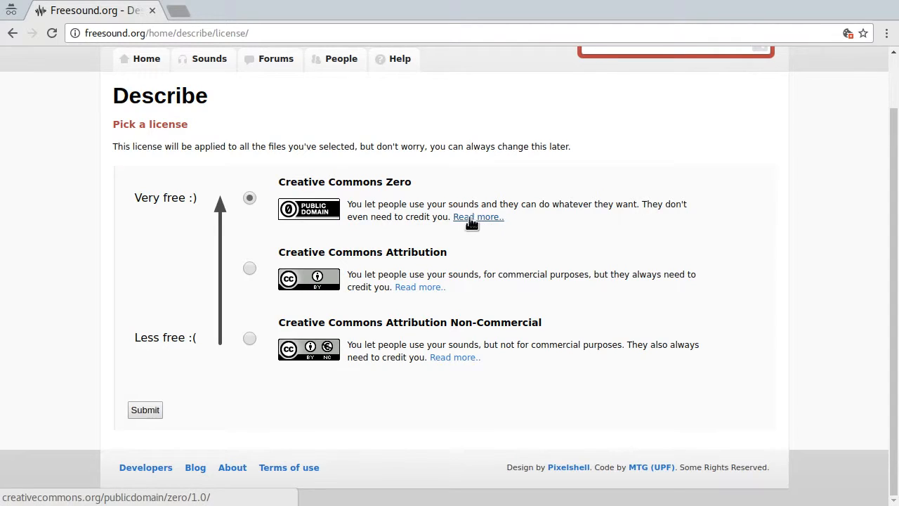
{"action": "mouse_move", "coordinate": [390, 205]}
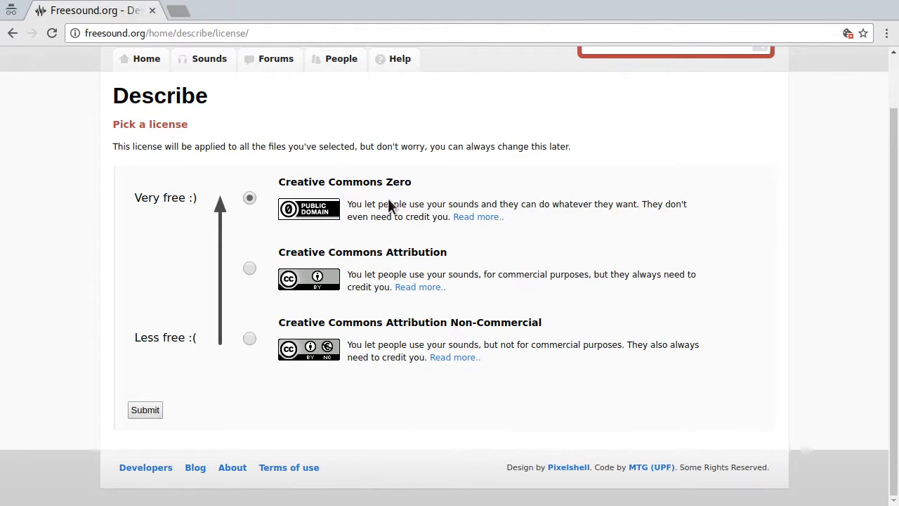
{"action": "mouse_move", "coordinate": [479, 216]}
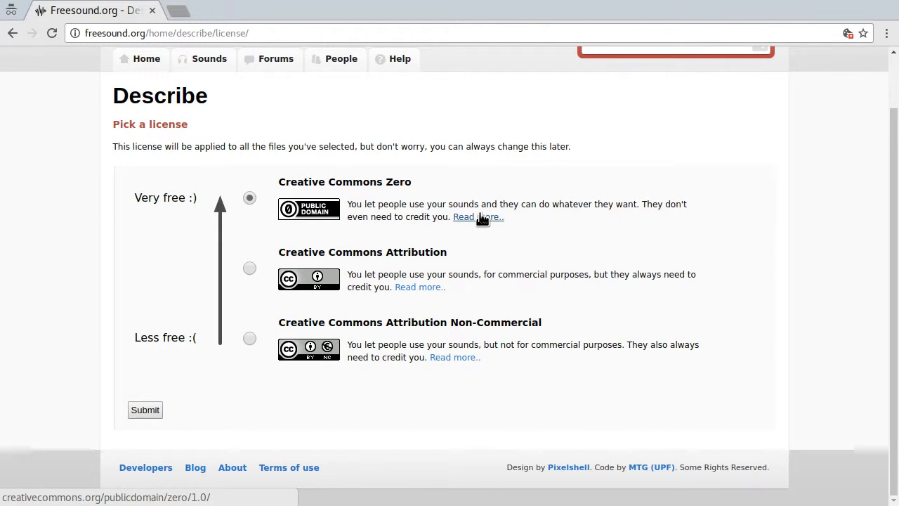
{"action": "mouse_move", "coordinate": [340, 184]}
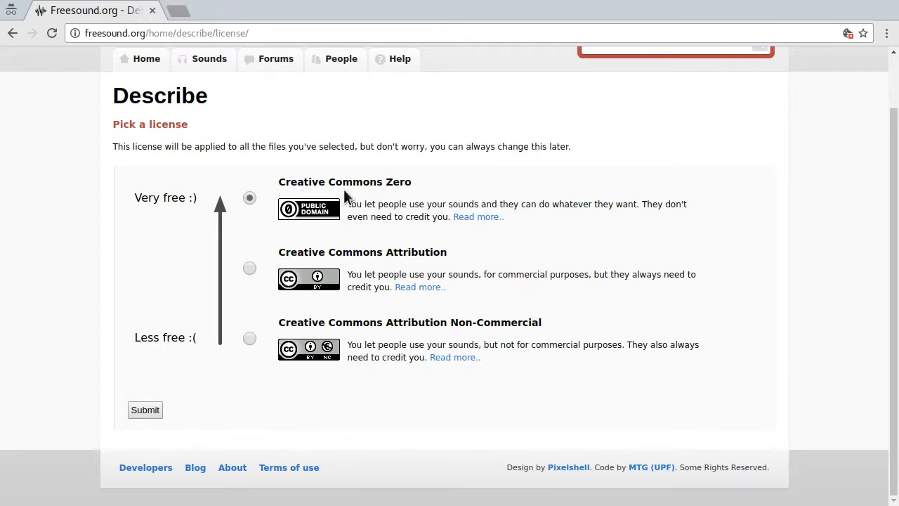
{"action": "left_click", "coordinate": [249, 268]}
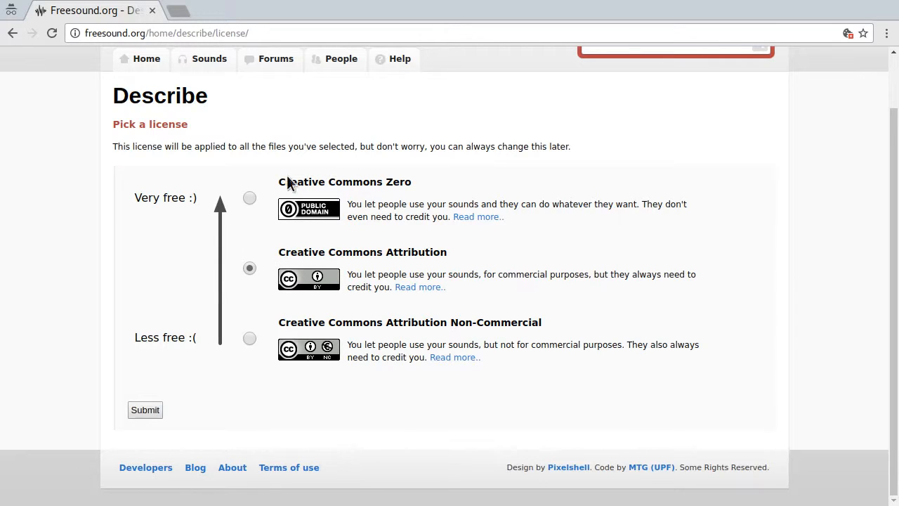
{"action": "mouse_move", "coordinate": [293, 254]}
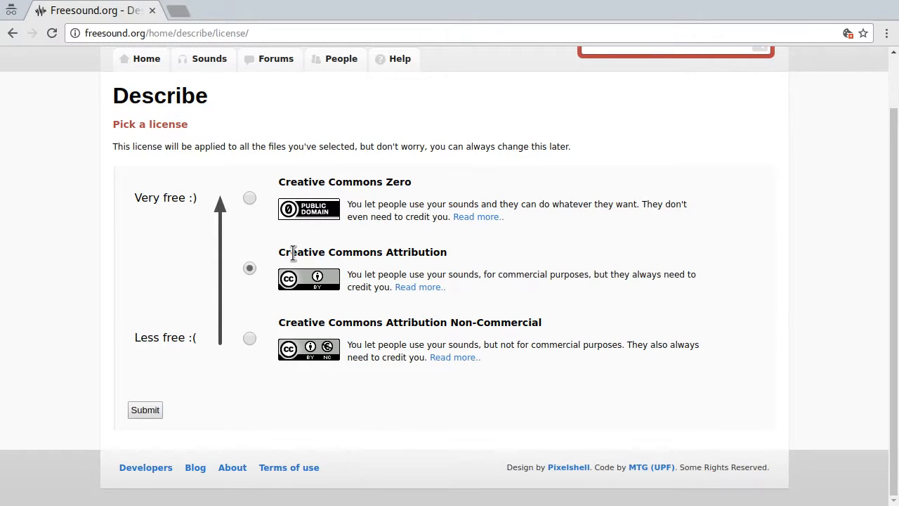
{"action": "mouse_move", "coordinate": [363, 257]}
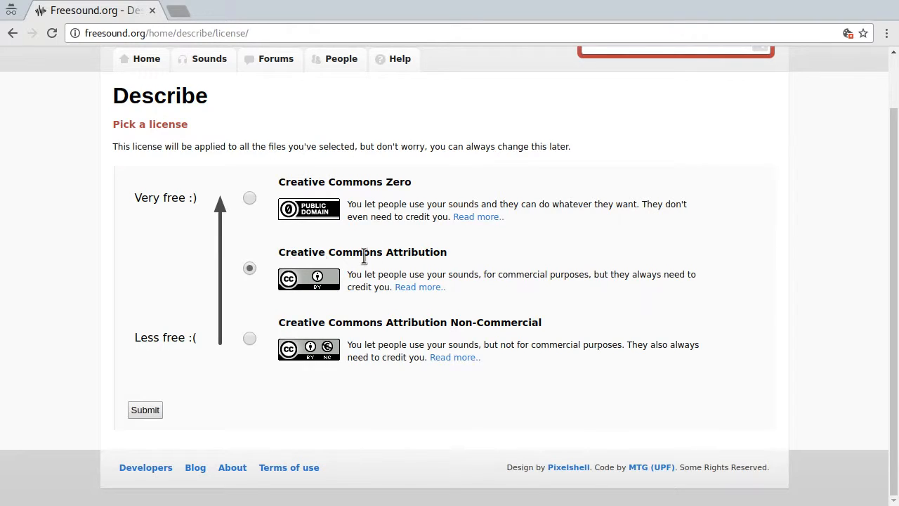
{"action": "mouse_move", "coordinate": [364, 274]}
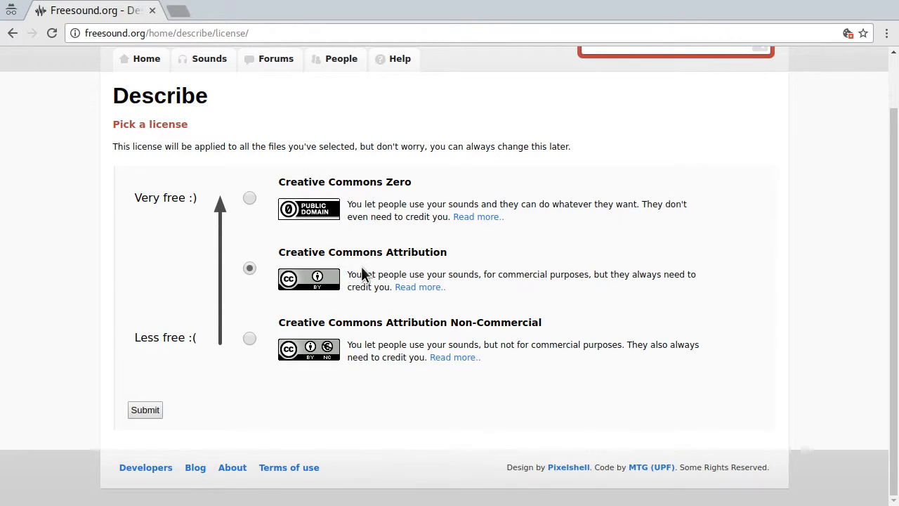
{"action": "mouse_move", "coordinate": [385, 276]}
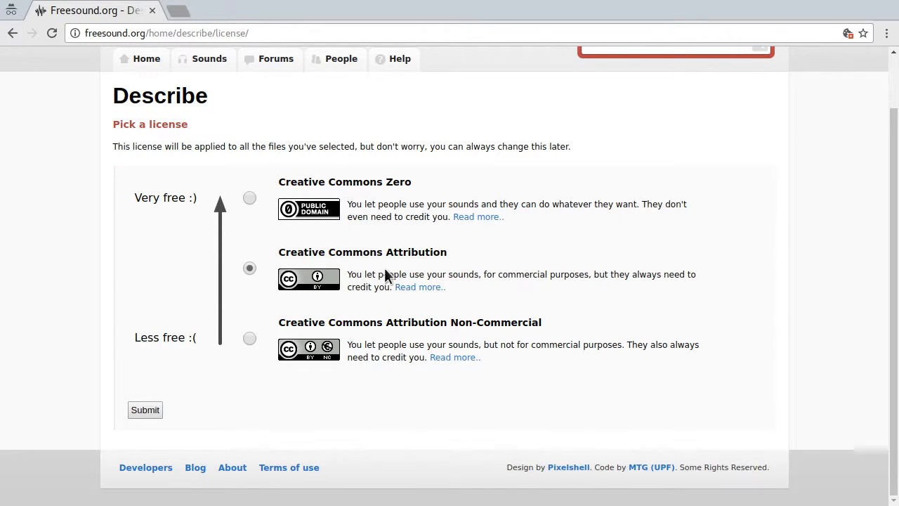
{"action": "mouse_move", "coordinate": [419, 286]}
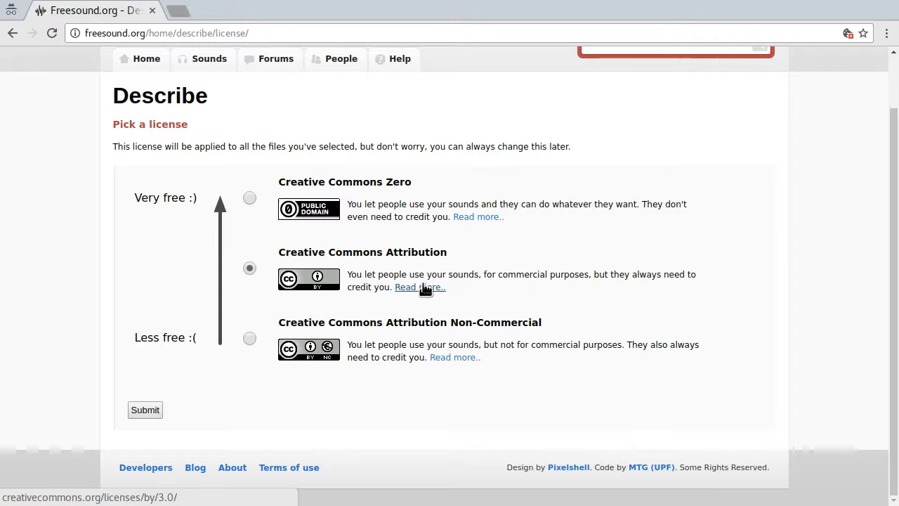
{"action": "mouse_move", "coordinate": [334, 251]}
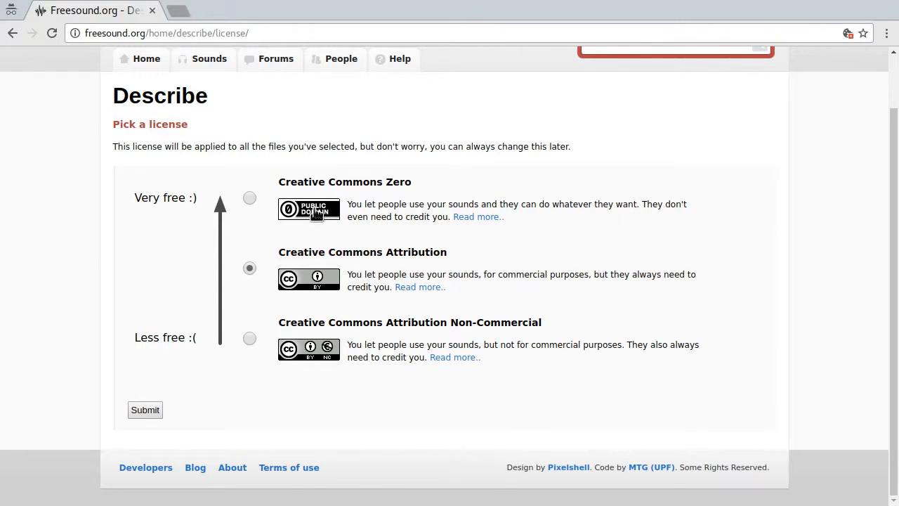
{"action": "mouse_move", "coordinate": [316, 211]}
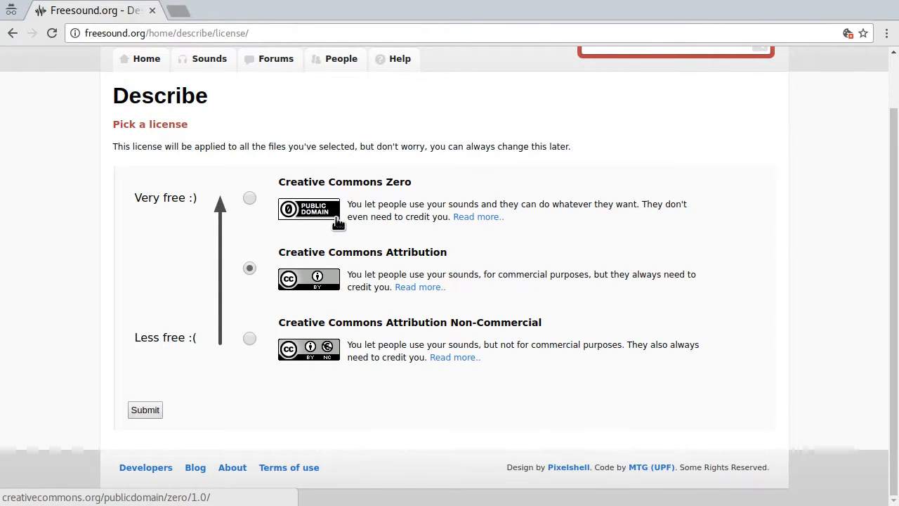
{"action": "mouse_move", "coordinate": [249, 338]}
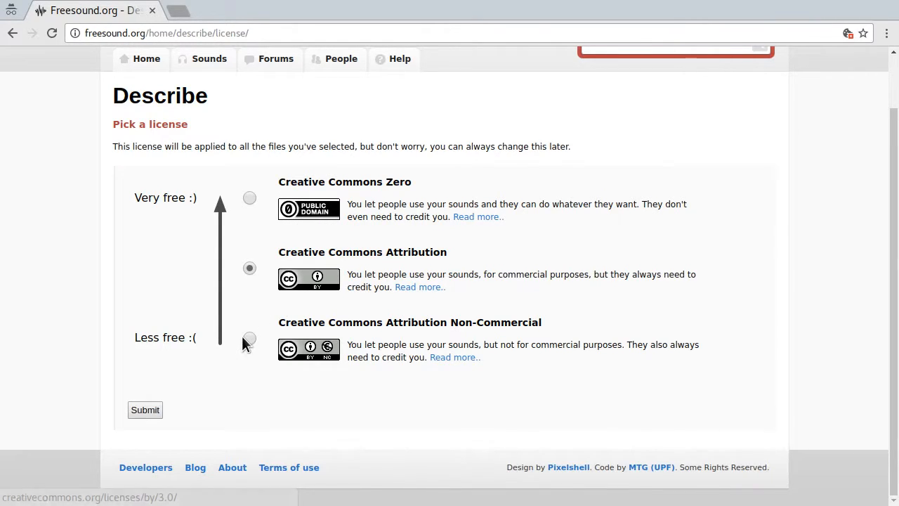
{"action": "left_click", "coordinate": [249, 338]}
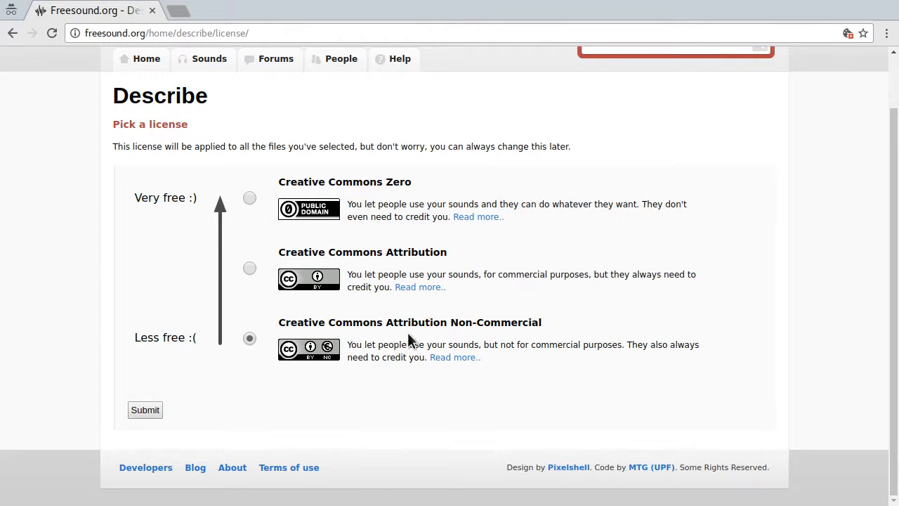
{"action": "mouse_move", "coordinate": [490, 328]}
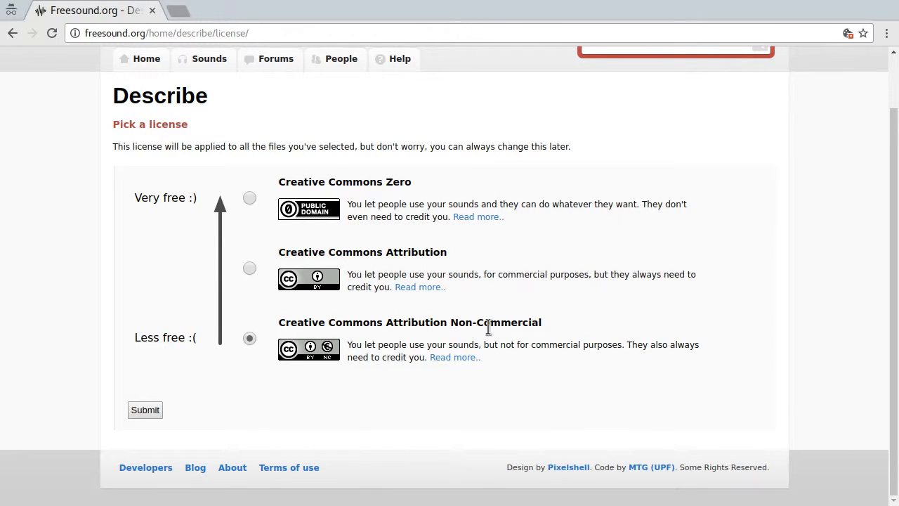
{"action": "mouse_move", "coordinate": [261, 348]}
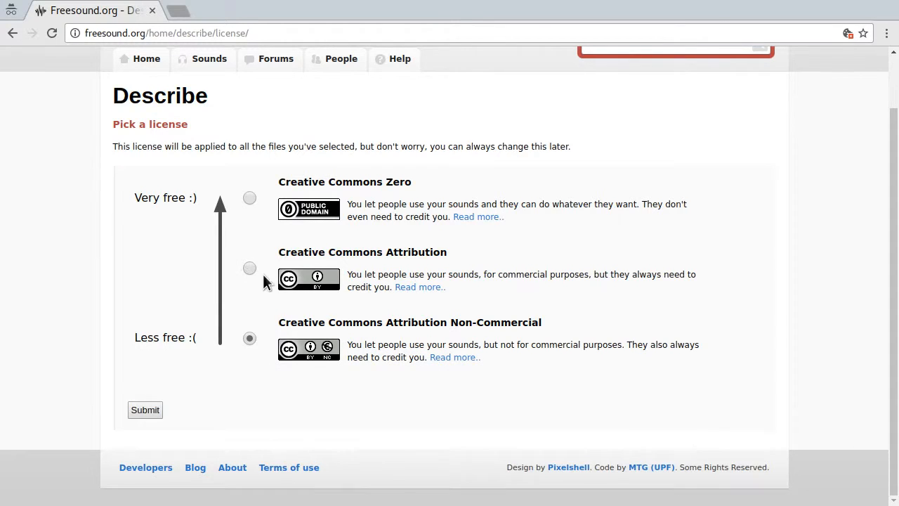
{"action": "left_click", "coordinate": [250, 268]}
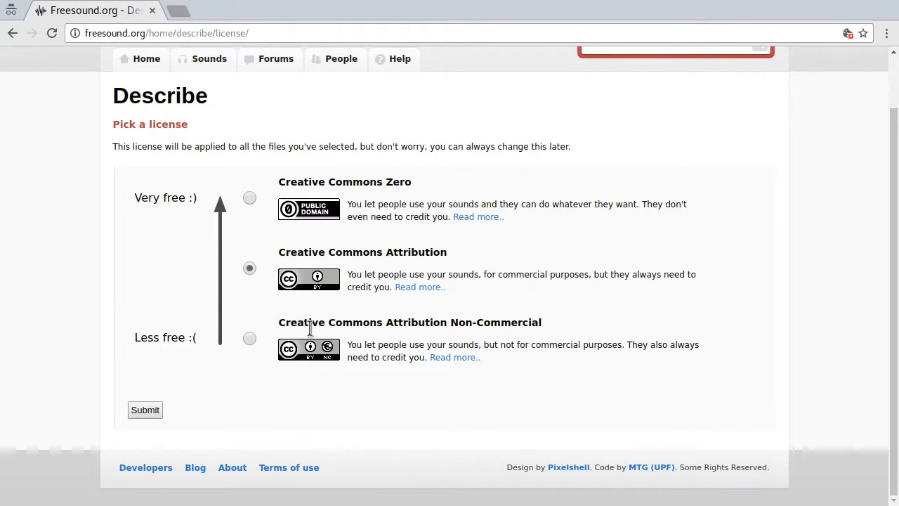
{"action": "left_click", "coordinate": [250, 197]}
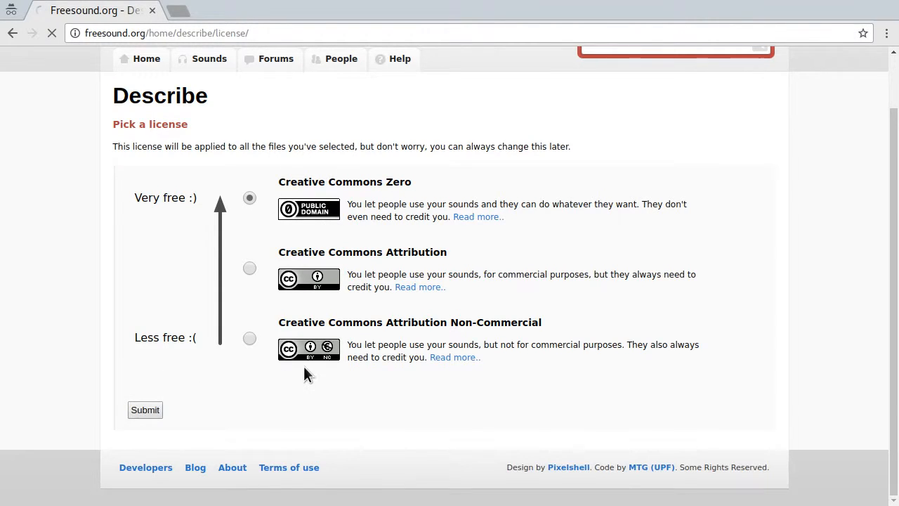
Submit the CC0 license and create a new pack named 'vocal test word'
{"action": "left_click", "coordinate": [144, 410]}
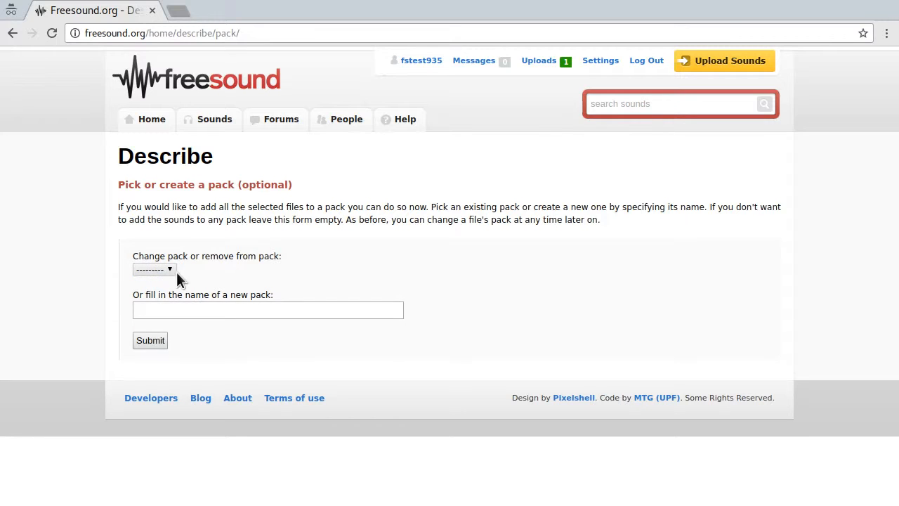
{"action": "left_click", "coordinate": [267, 310]}
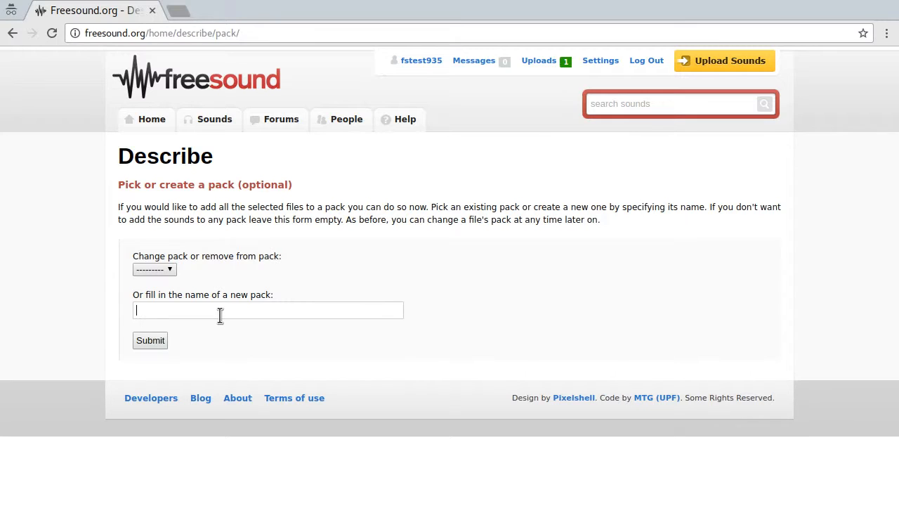
{"action": "type", "text": "vocals"}
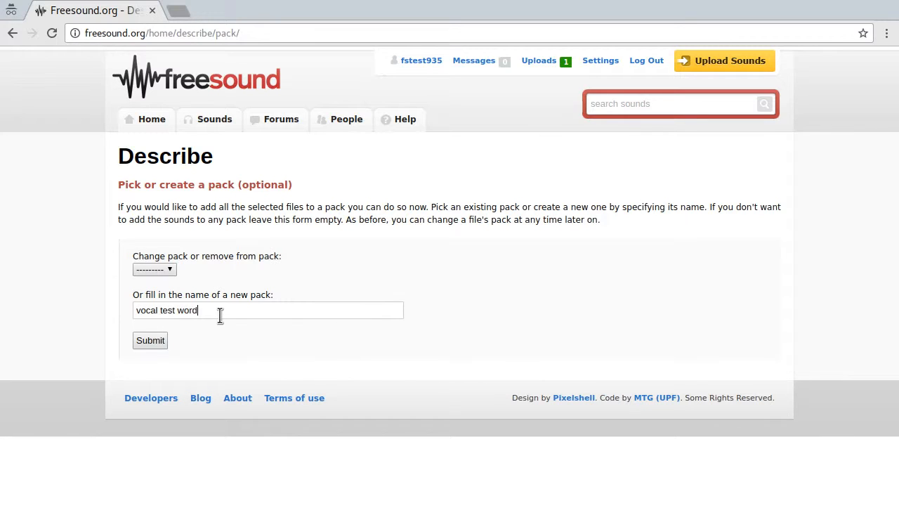
{"action": "left_click", "coordinate": [149, 340]}
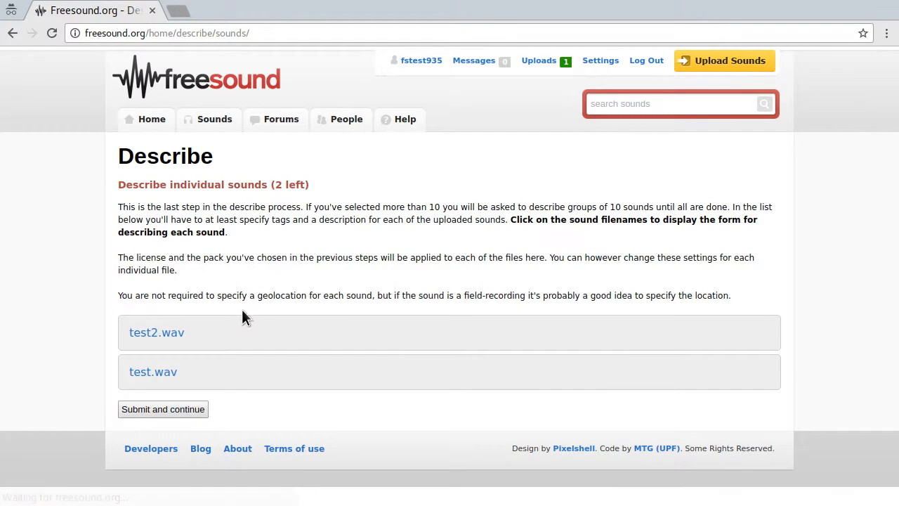
Name test2.wav 'TestTestTest Male Vocal' and tag it voice, male, speaking, test
{"action": "left_click", "coordinate": [156, 332]}
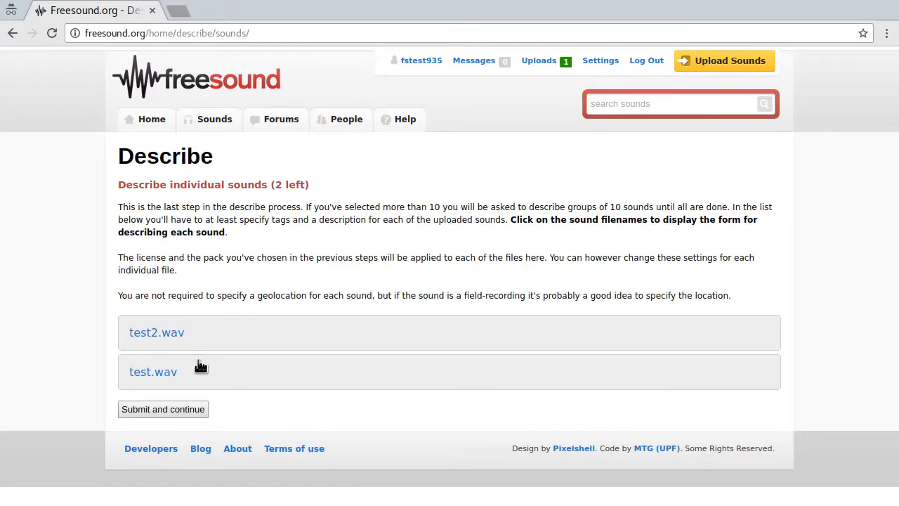
{"action": "left_click", "coordinate": [157, 332]}
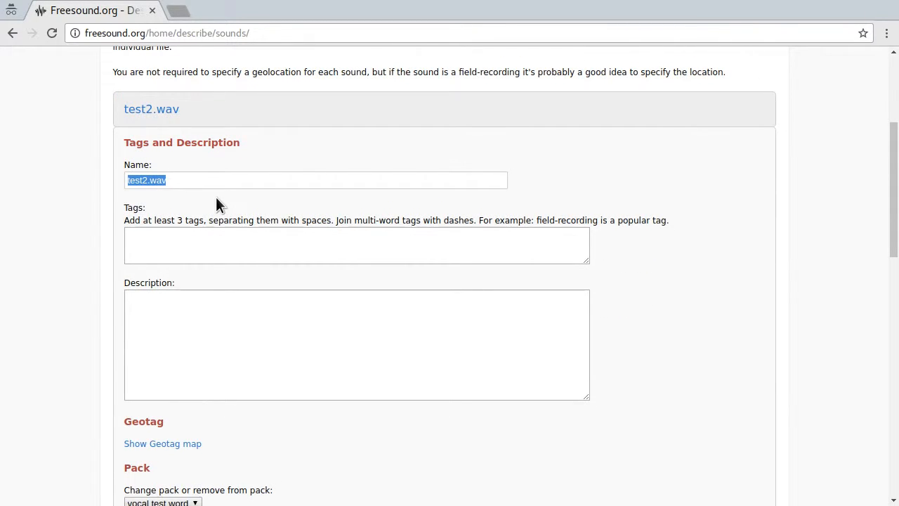
{"action": "type", "text": "T"}
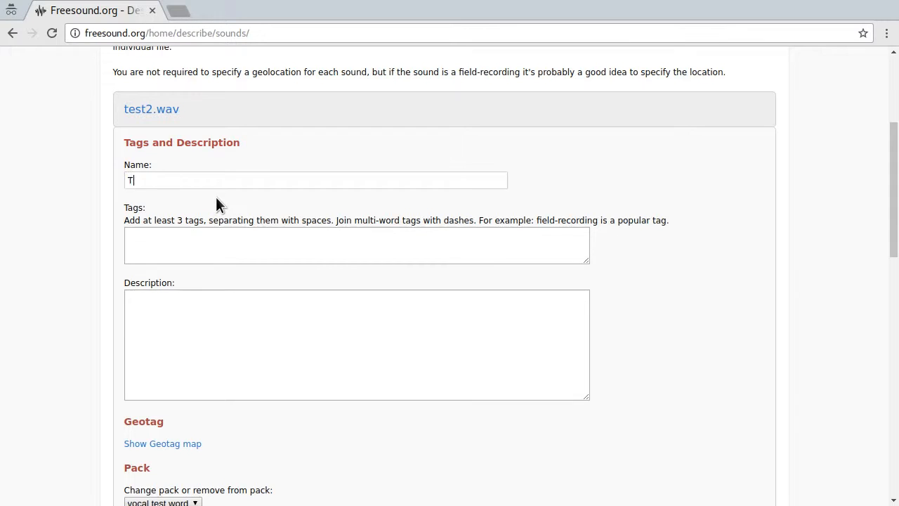
{"action": "type", "text": "estTestTest"}
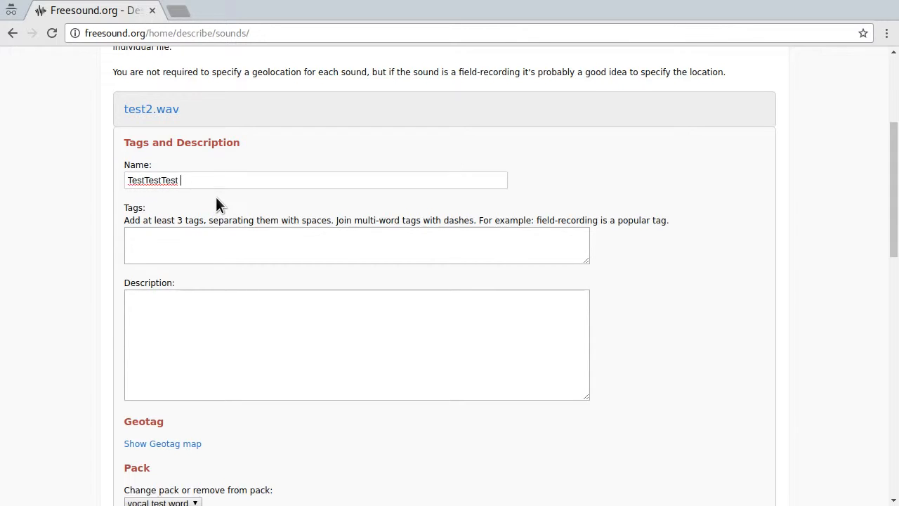
{"action": "type", "text": "Male Vocal"}
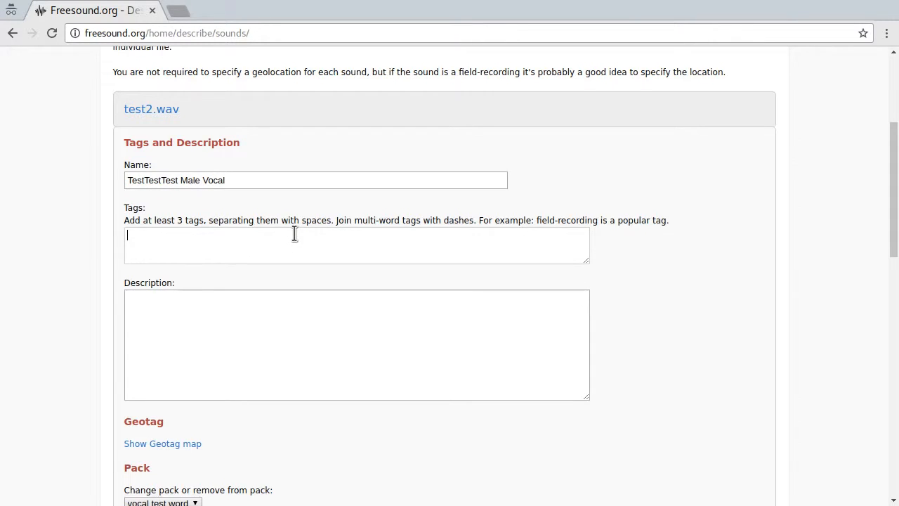
{"action": "type", "text": "voice"}
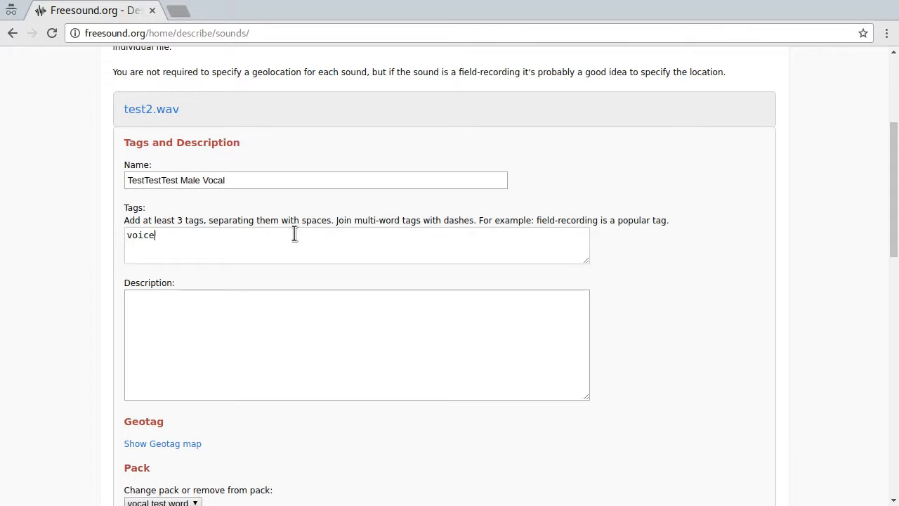
{"action": "type", "text": "male speaking"}
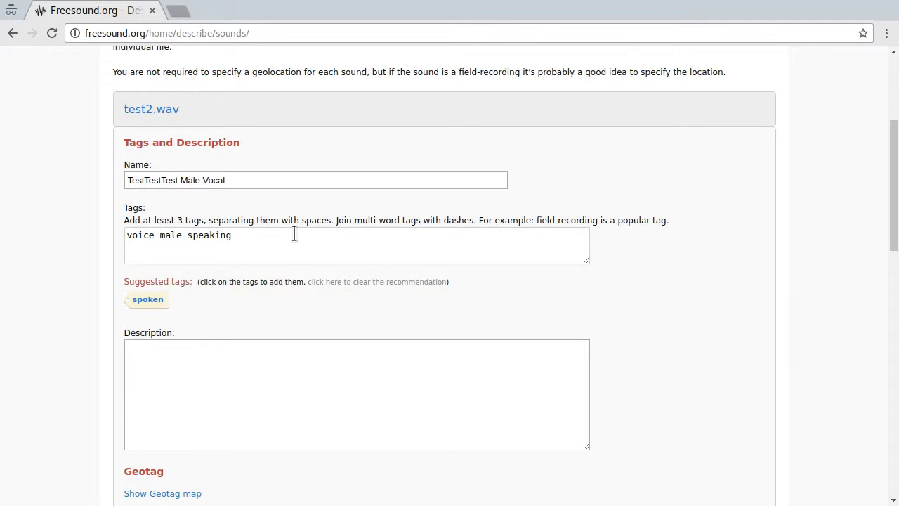
{"action": "type", "text": "test"}
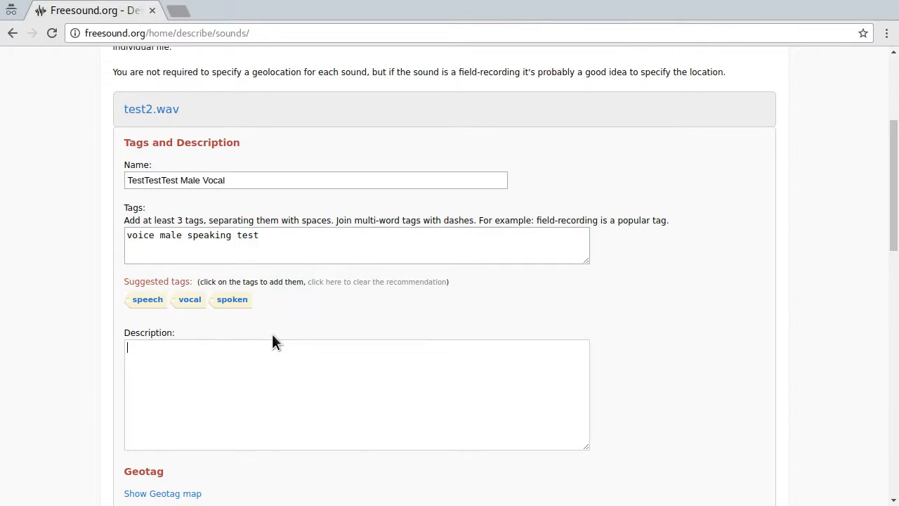
Enter test2.wav's description about recording a voice with a Zoom H2n connected to a computer
{"action": "type", "text": "Just me rec"}
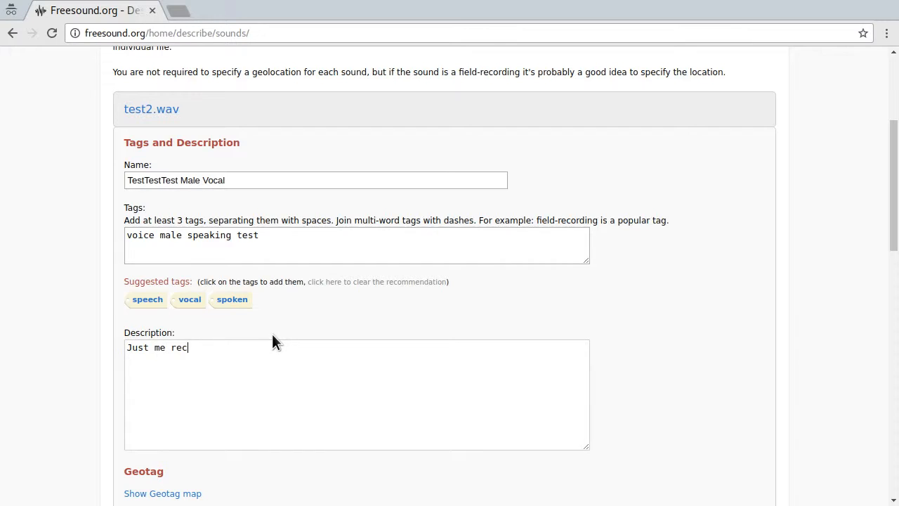
{"action": "type", "text": "ording my bo"}
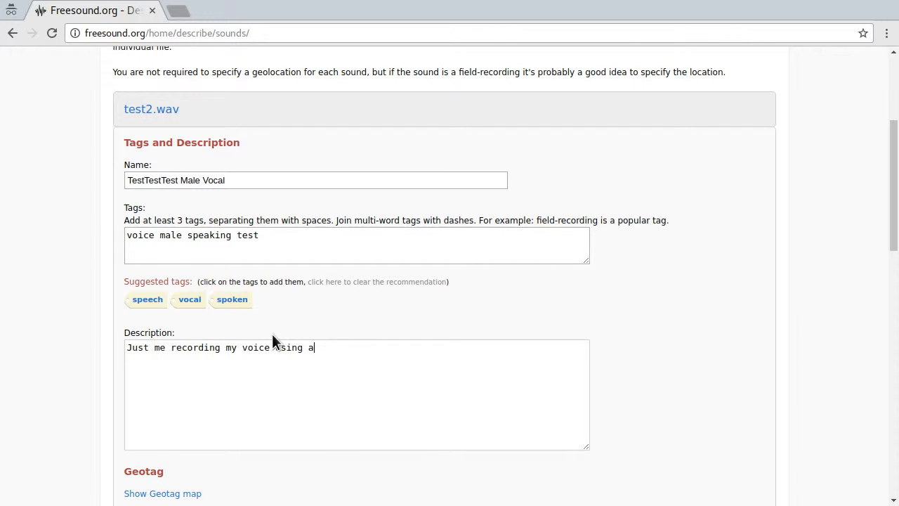
{"action": "type", "text": "Zoom H"}
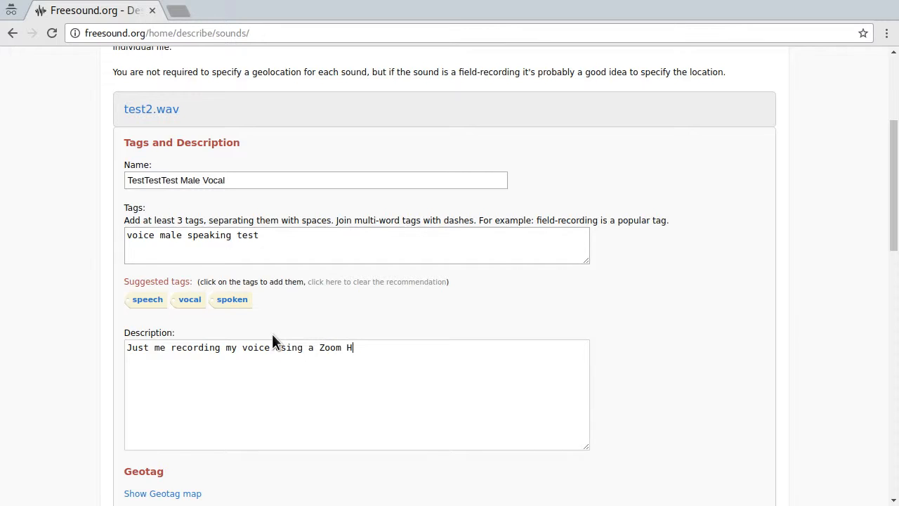
{"action": "type", "text": "2n recorded conn"}
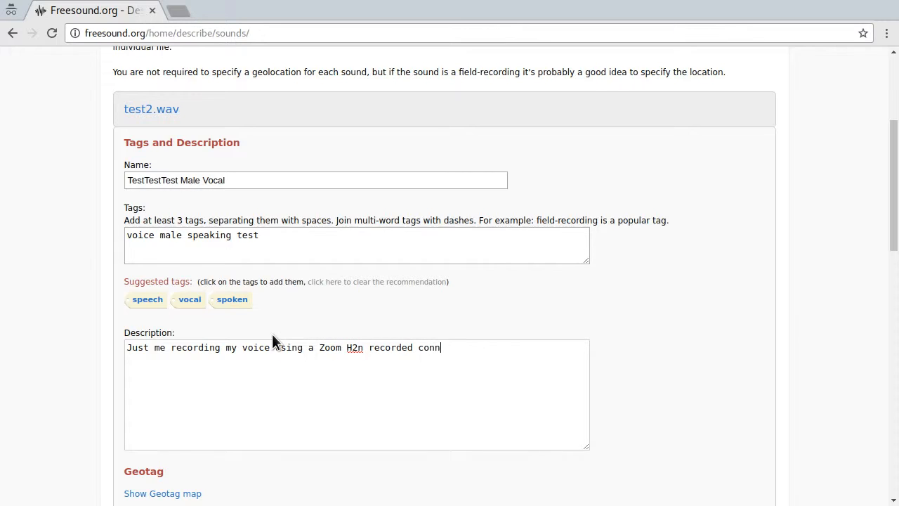
{"action": "type", "text": "ected to a computer"}
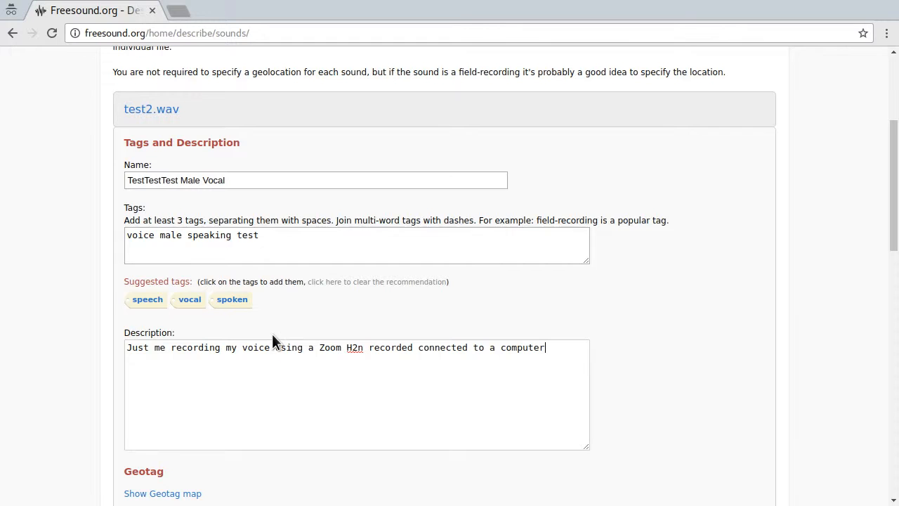
{"action": "scroll", "scroll_direction": "down", "scroll_amount": 3}
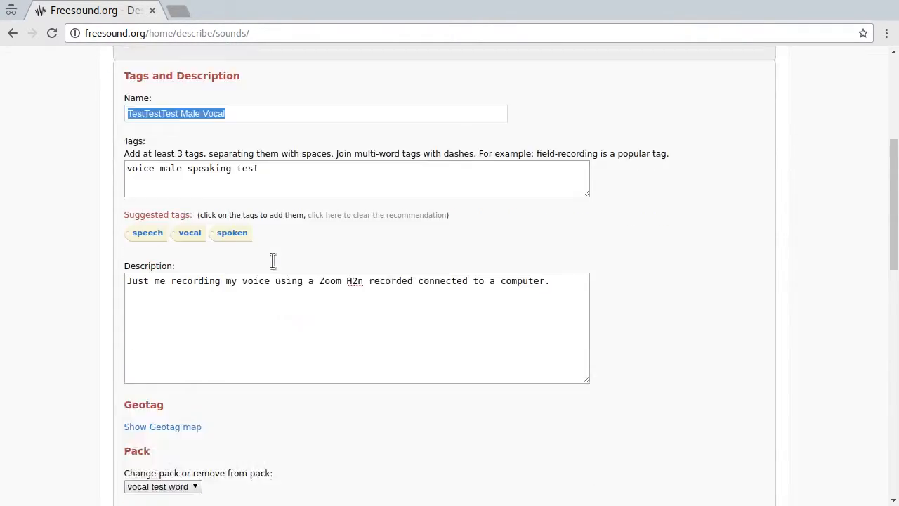
Name test.wav 'Test Male Vocal', paste the Zoom H2n description, and add tags vocal, spoken, speech, word, text
{"action": "scroll", "scroll_direction": "up", "scroll_amount": 3}
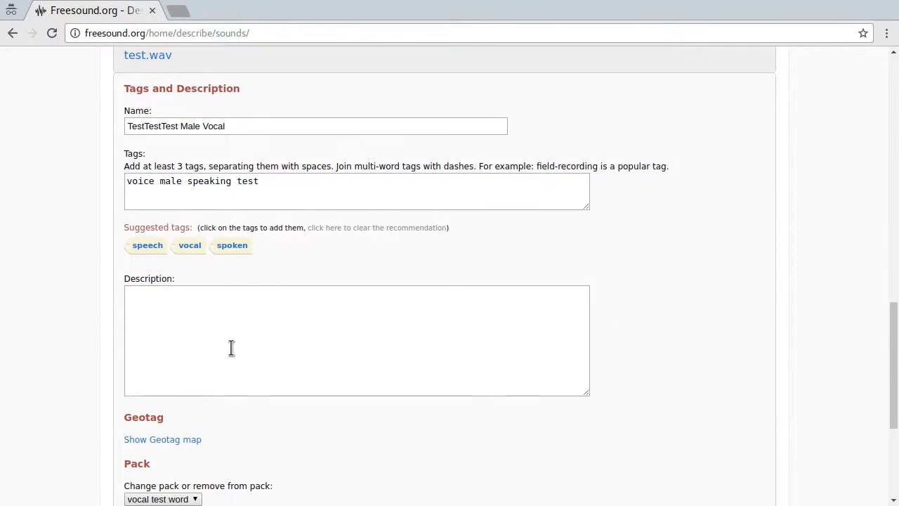
{"action": "type", "text": "Just me recording my voice using a Zoom H2n recorded connected to a computer."}
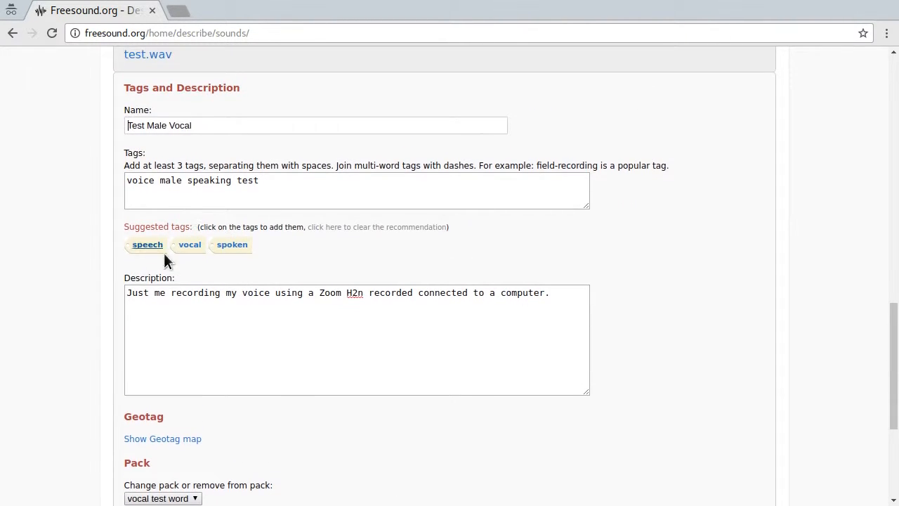
{"action": "left_click", "coordinate": [189, 245]}
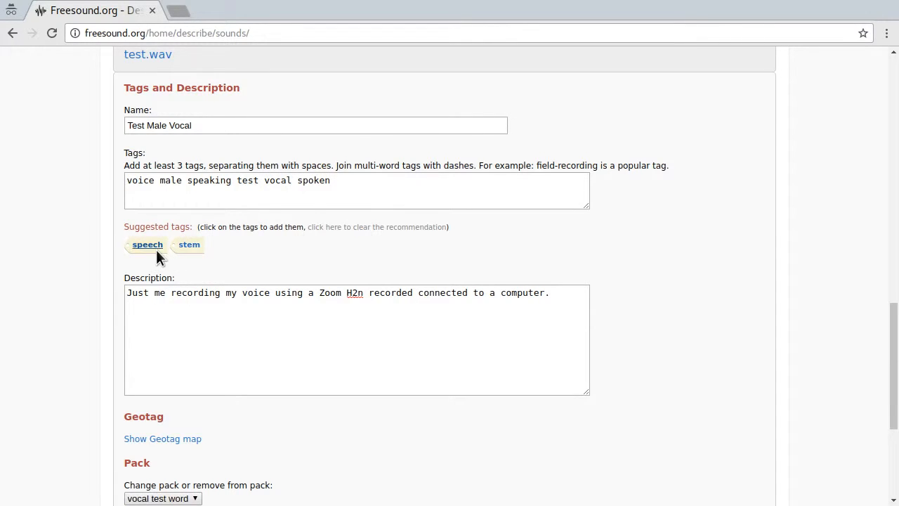
{"action": "left_click", "coordinate": [147, 244]}
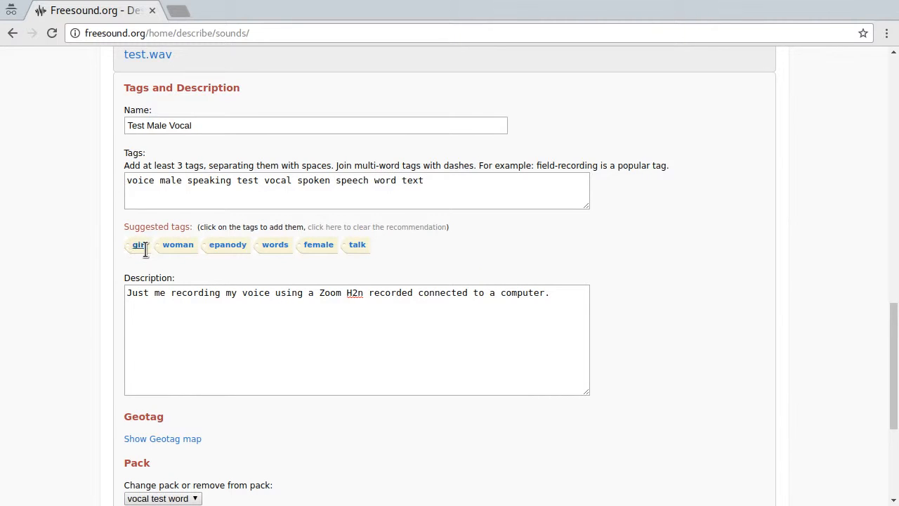
{"action": "type", "text": "en"}
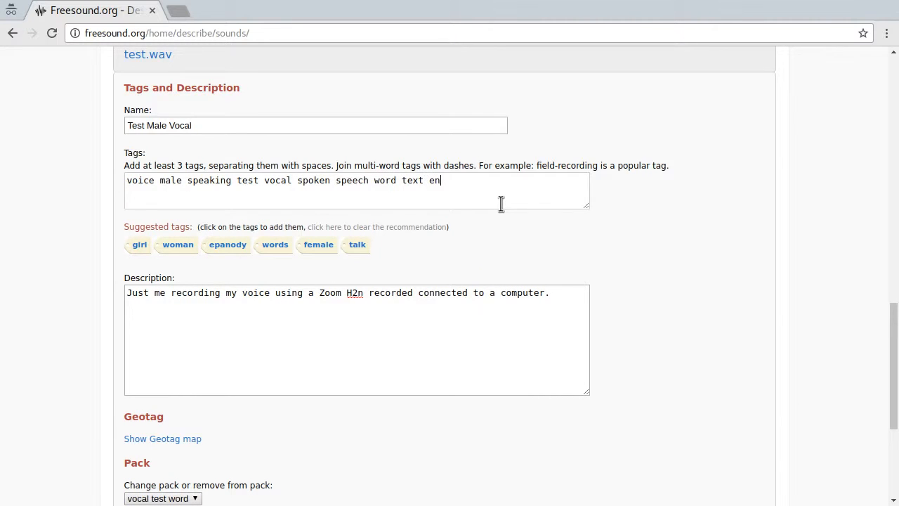
{"action": "scroll", "scroll_direction": "down", "scroll_amount": 3}
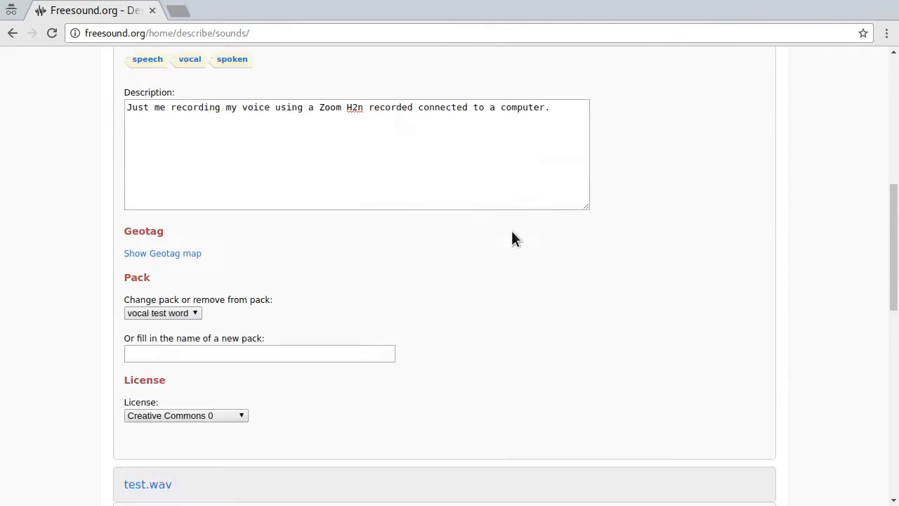
Keep both sounds in the 'vocal test word' pack and submit them for moderation
{"action": "scroll", "scroll_direction": "down", "scroll_amount": 3}
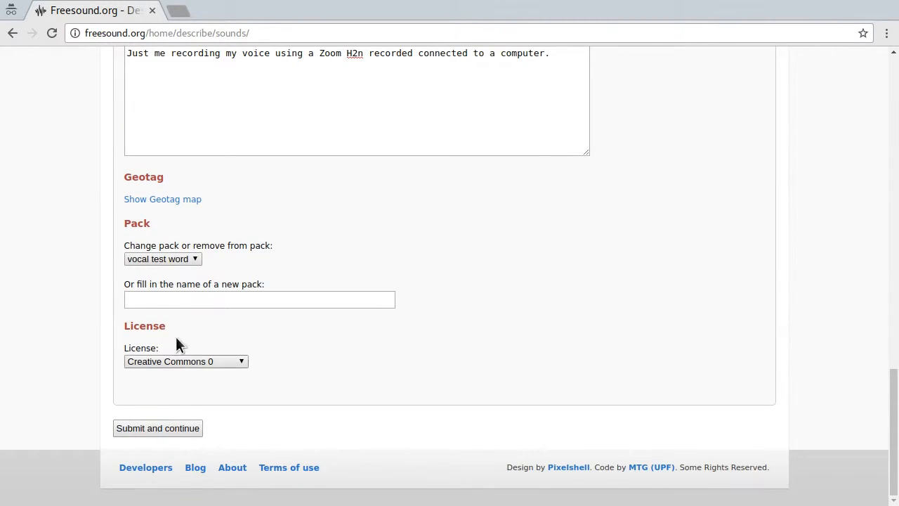
{"action": "left_click", "coordinate": [185, 362]}
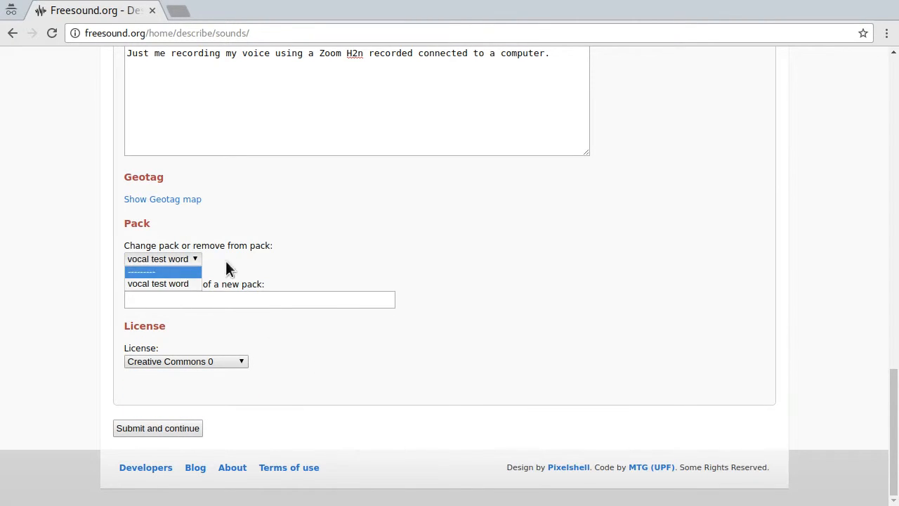
{"action": "left_click", "coordinate": [162, 258]}
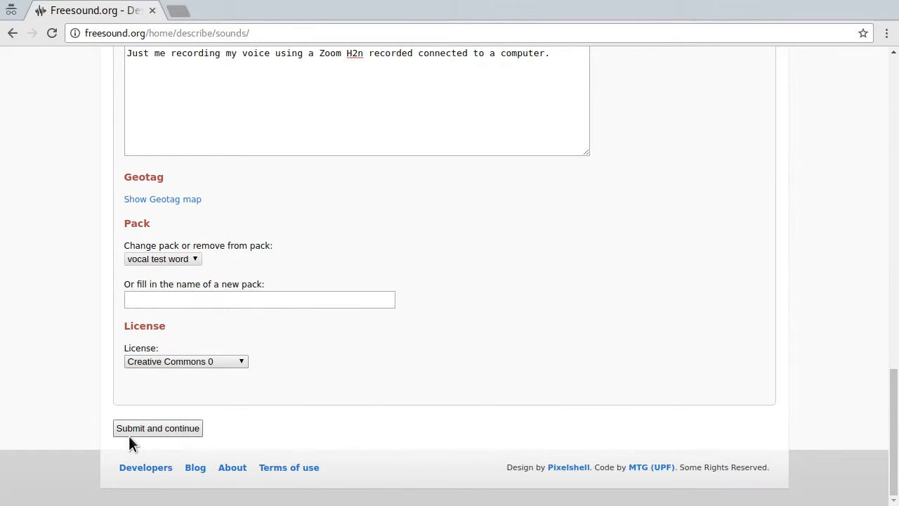
{"action": "left_click", "coordinate": [157, 428]}
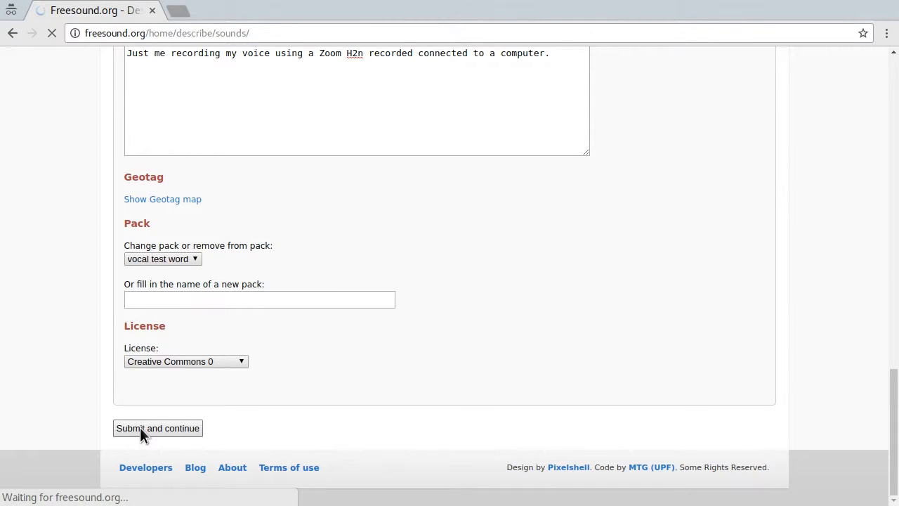
{"action": "left_click", "coordinate": [158, 428]}
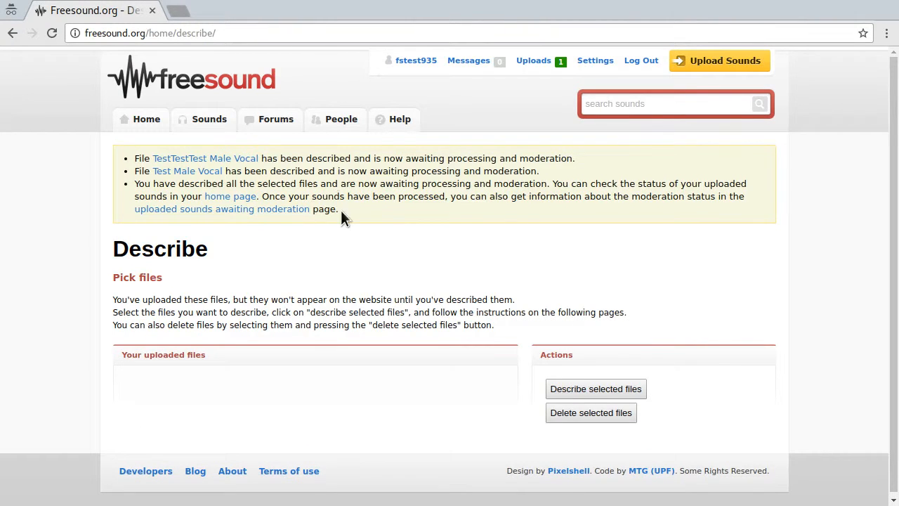
View the TestTestTest Male Vocal sound page, then close that tab
{"action": "left_click", "coordinate": [204, 158]}
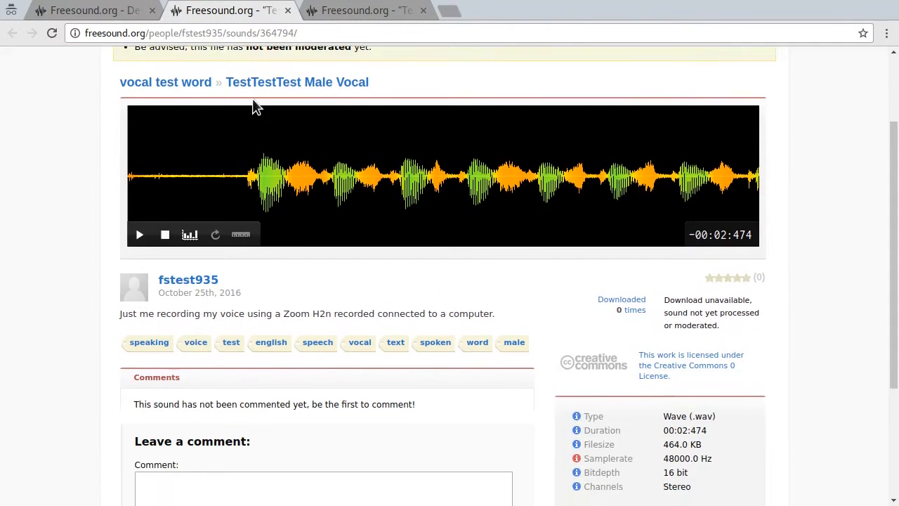
{"action": "left_click", "coordinate": [92, 10]}
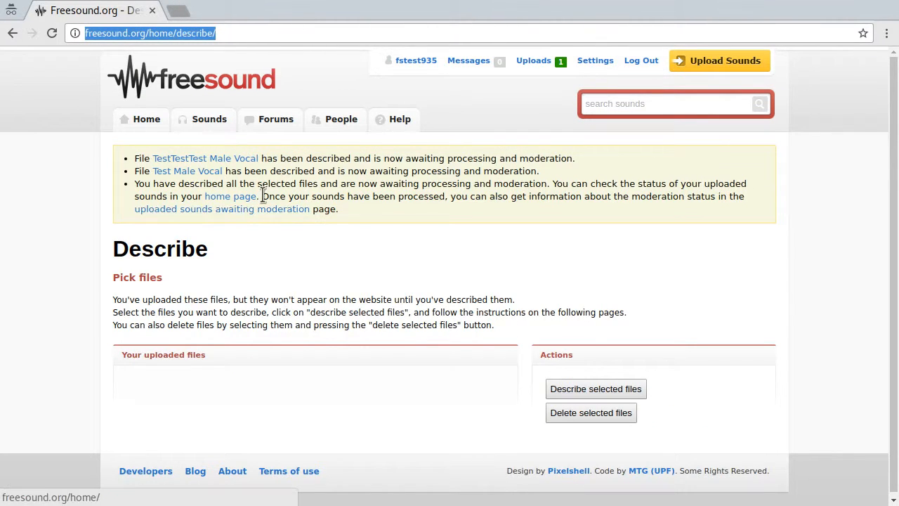
{"action": "mouse_move", "coordinate": [147, 119]}
{"action": "type", "text": "freesound.org"}
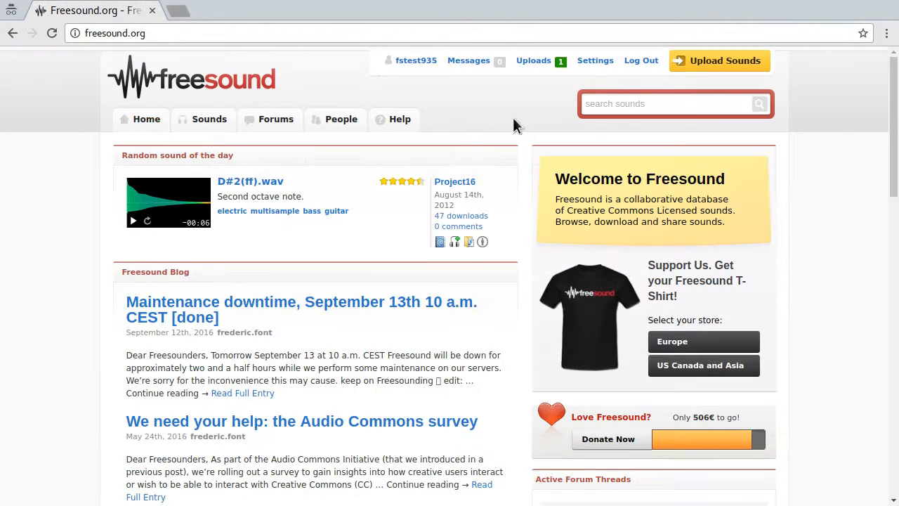
Add test2.wav and test.wav on the upload page again and proceed to Describe Sounds
{"action": "left_click", "coordinate": [719, 61]}
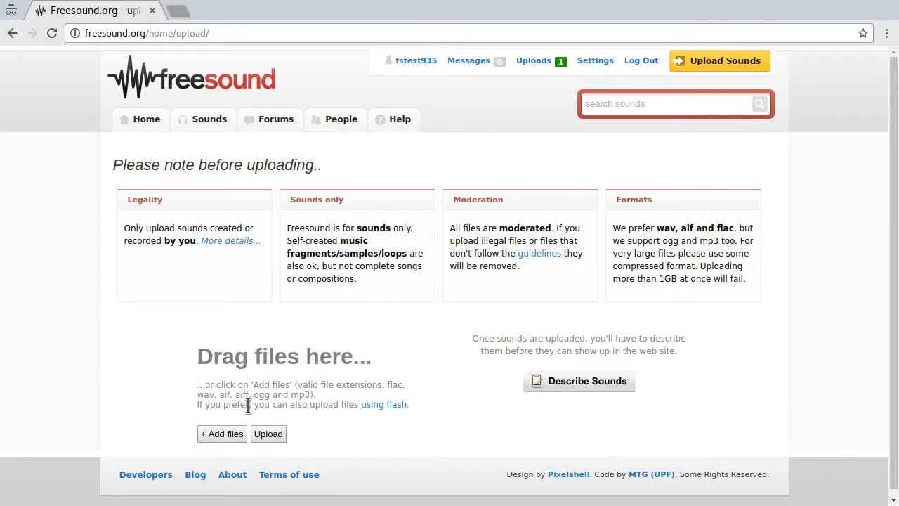
{"action": "mouse_move", "coordinate": [269, 433]}
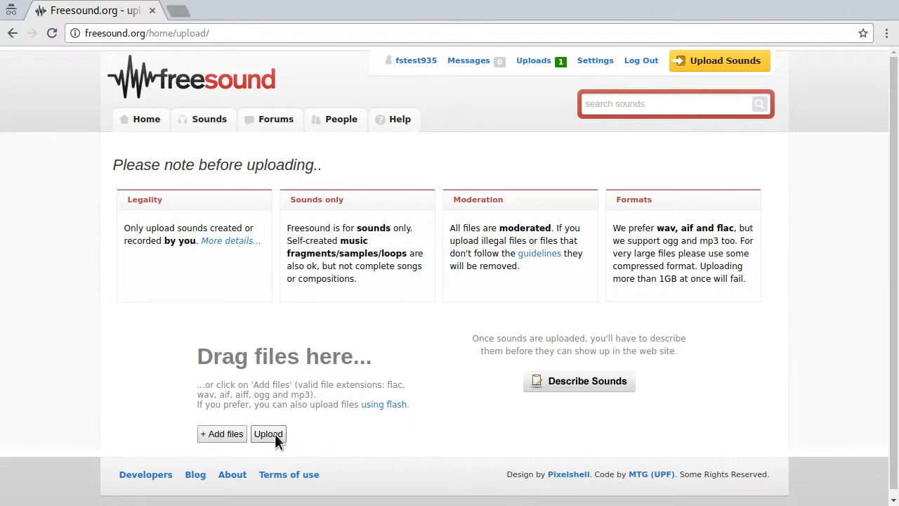
{"action": "mouse_move", "coordinate": [569, 407]}
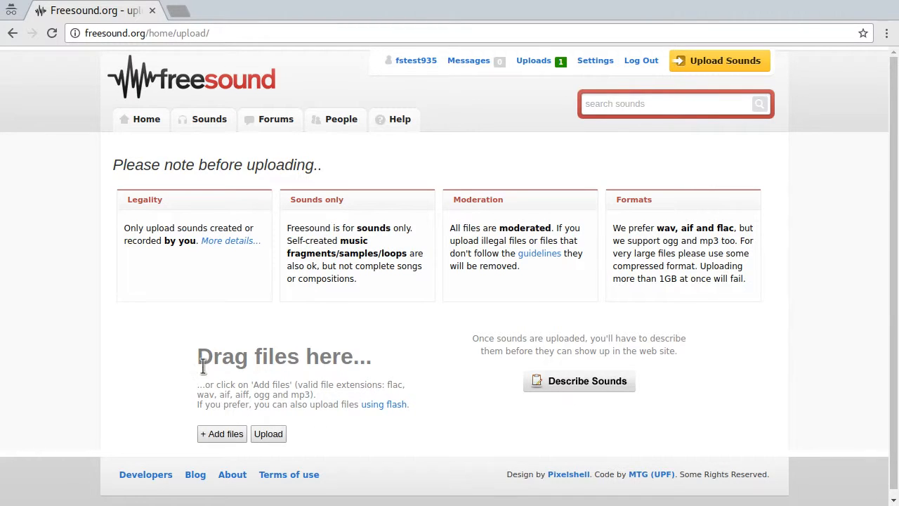
{"action": "left_click_drag", "start_coordinate": [204, 351], "coordinate": [411, 408]}
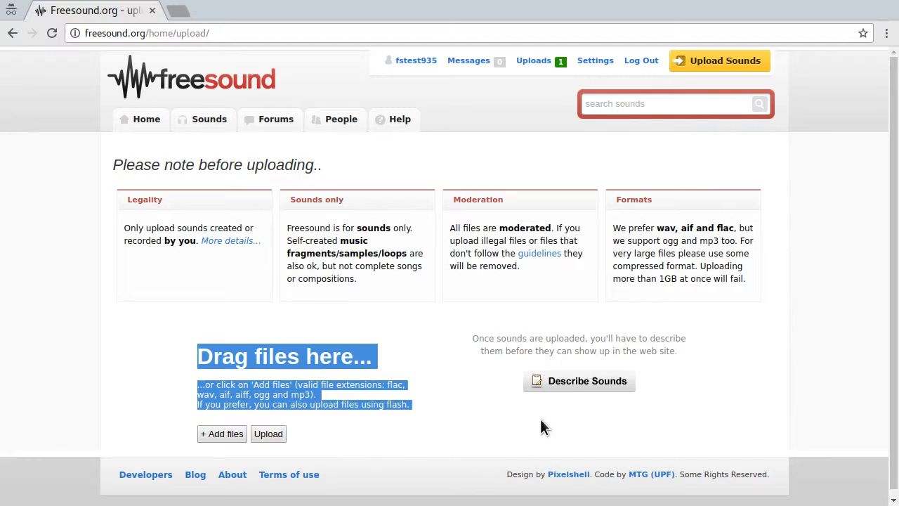
{"action": "mouse_move", "coordinate": [606, 414]}
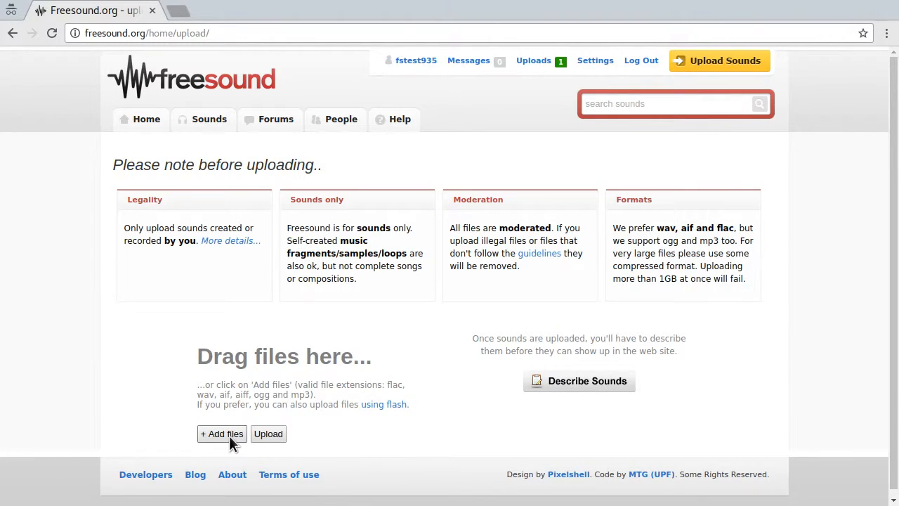
{"action": "left_click", "coordinate": [222, 434]}
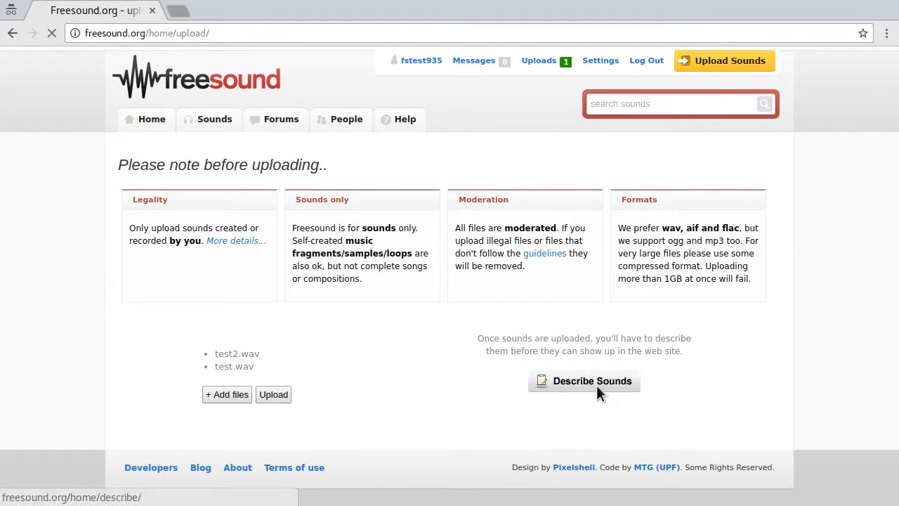
{"action": "left_click", "coordinate": [584, 380]}
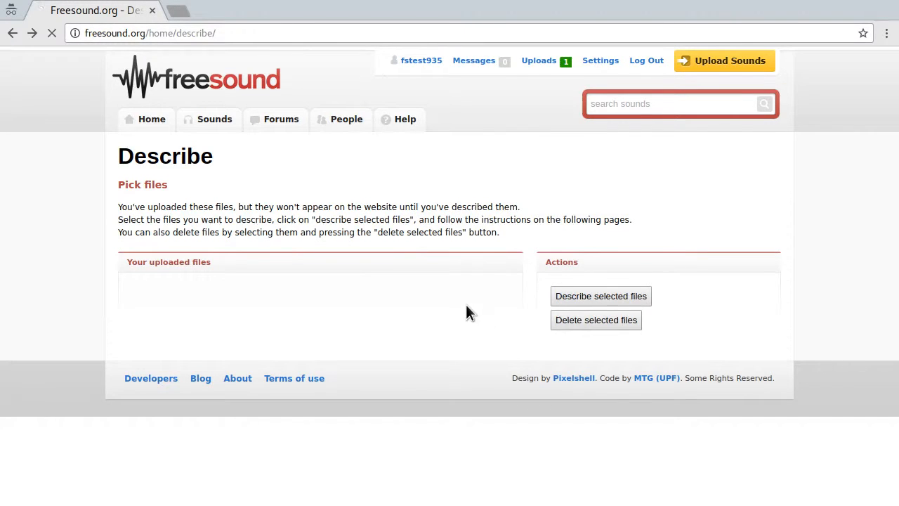